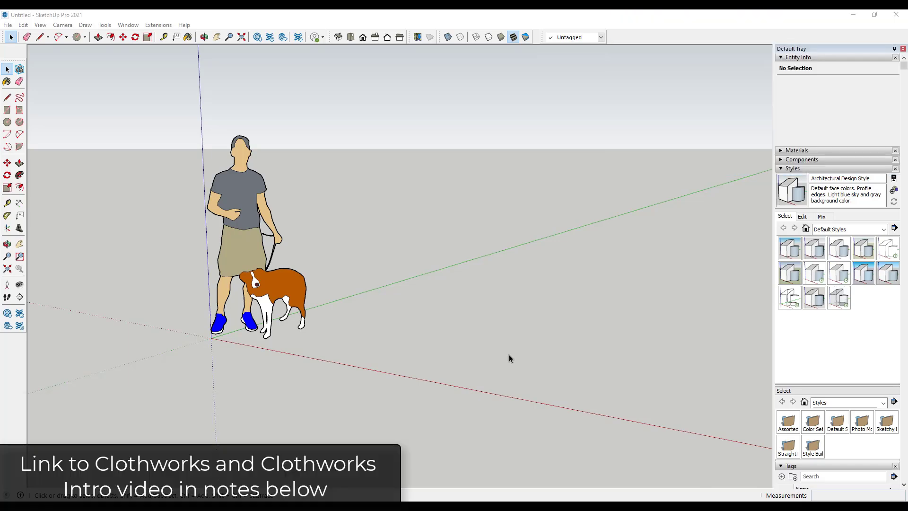
{"action": "mouse_move", "coordinate": [452, 360]}
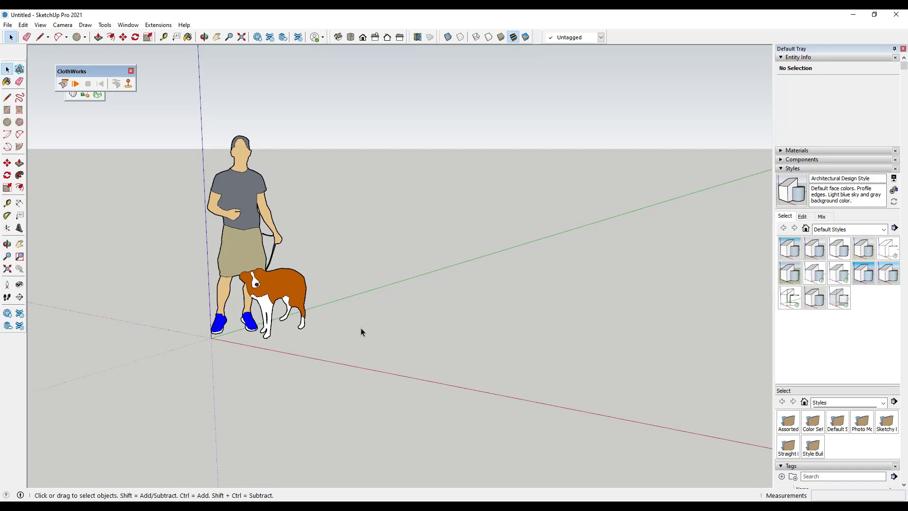
{"action": "mouse_move", "coordinate": [367, 367]}
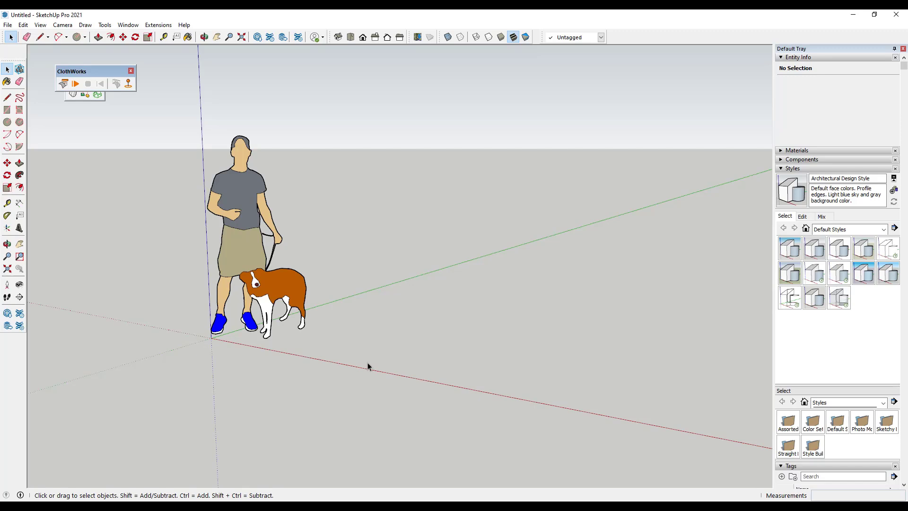
{"action": "mouse_move", "coordinate": [374, 371]}
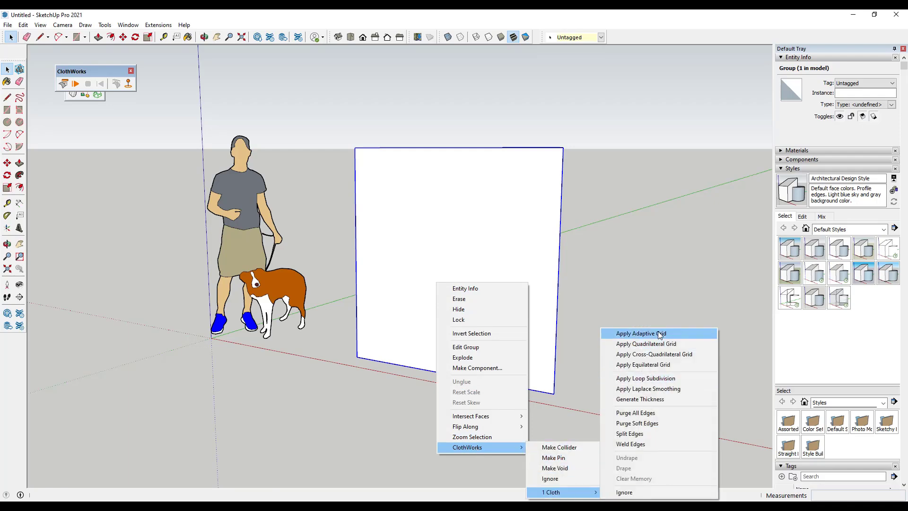
Apply an adaptive cloth grid at resolution 4000 to the panel and pin its top corners.
{"action": "left_click", "coordinate": [642, 333]}
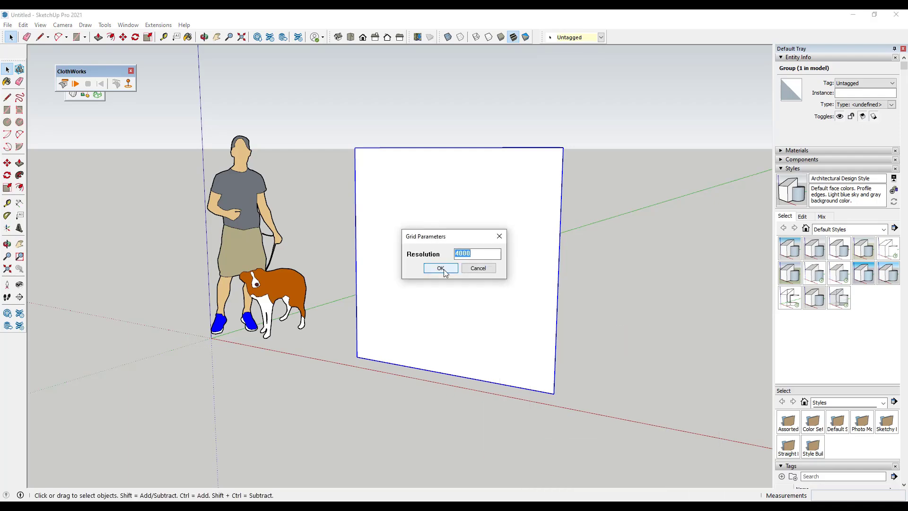
{"action": "left_click", "coordinate": [440, 267]}
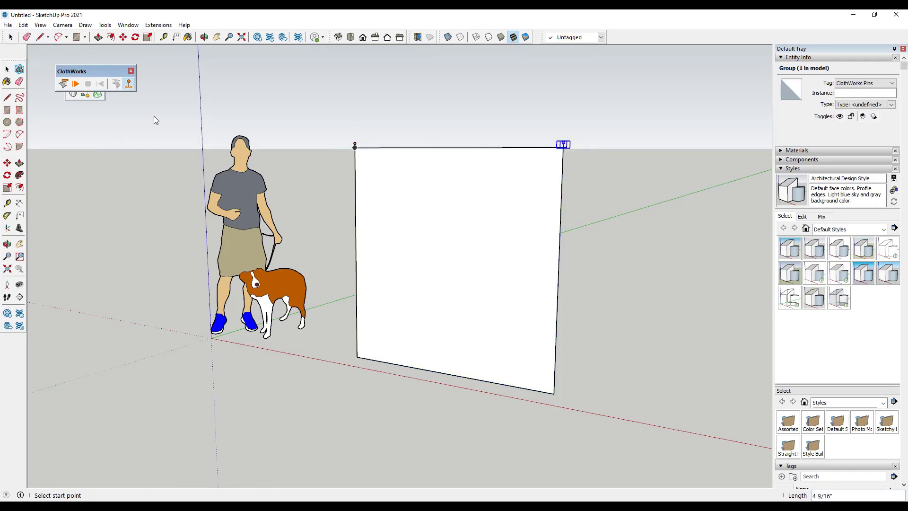
{"action": "left_click", "coordinate": [76, 83]}
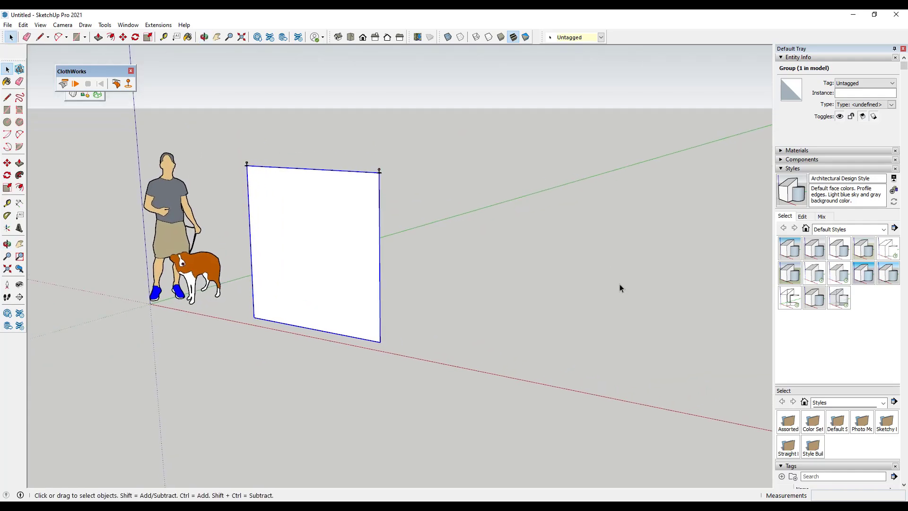
{"action": "mouse_move", "coordinate": [505, 365]}
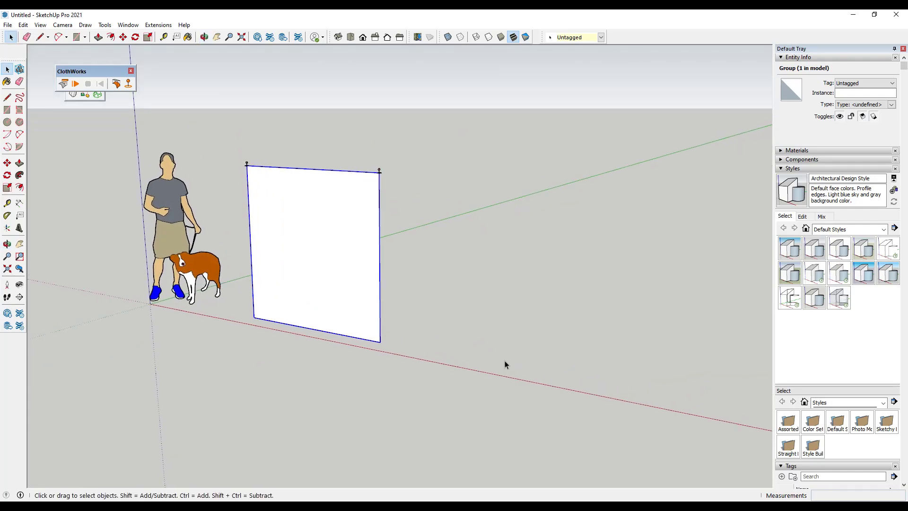
{"action": "left_click", "coordinate": [8, 110]}
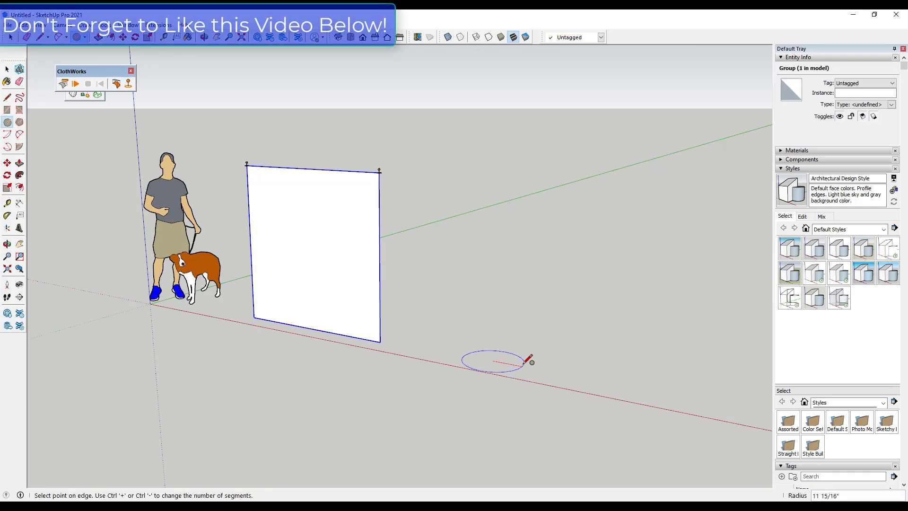
Draw a ground circle, pull it into a tall ringed cylinder and group its geometry.
{"action": "left_click_drag", "start_coordinate": [500, 361], "coordinate": [499, 183]}
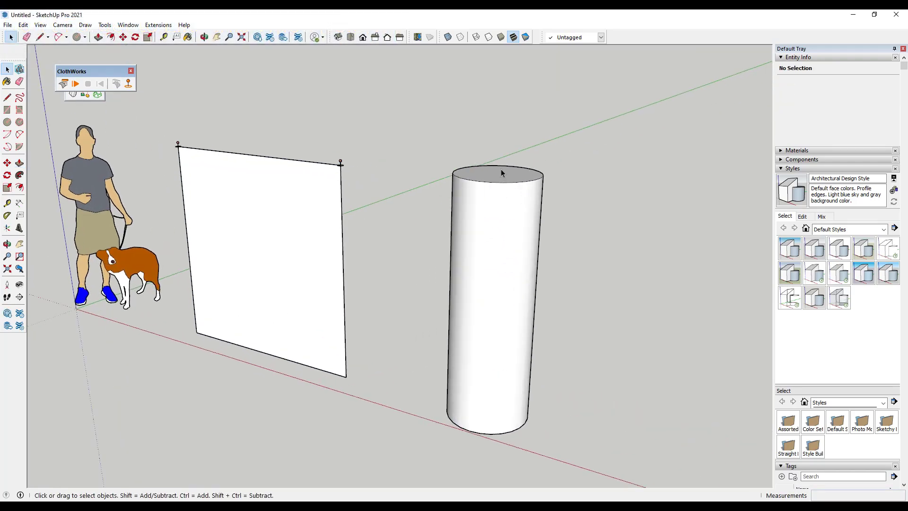
{"action": "left_click", "coordinate": [492, 174]}
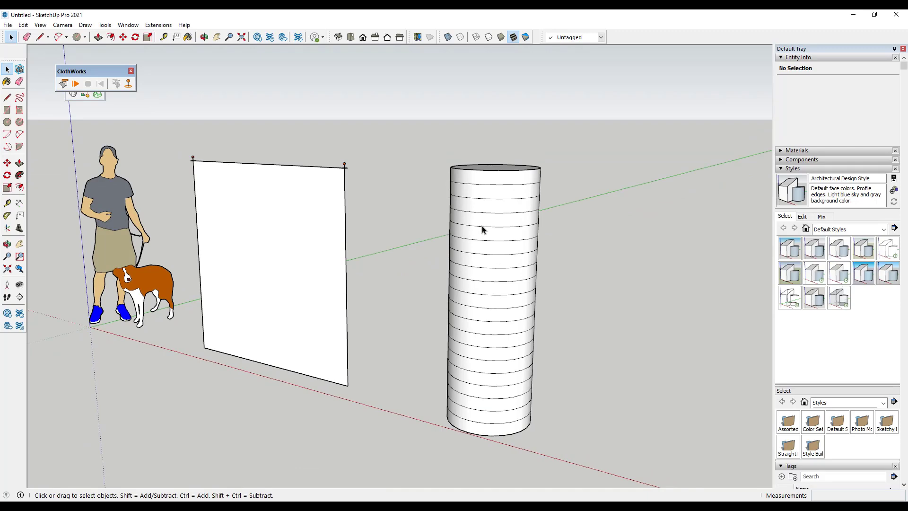
{"action": "left_click", "coordinate": [494, 224]}
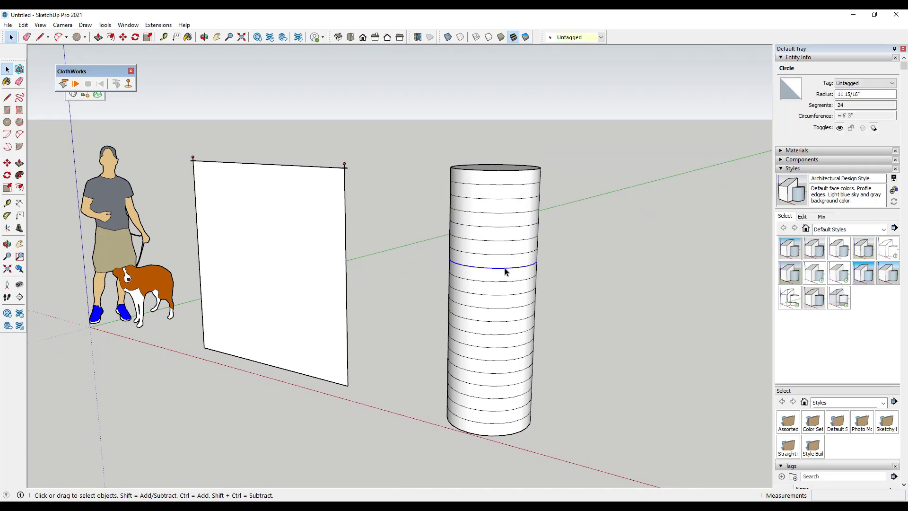
{"action": "right_click", "coordinate": [505, 273]}
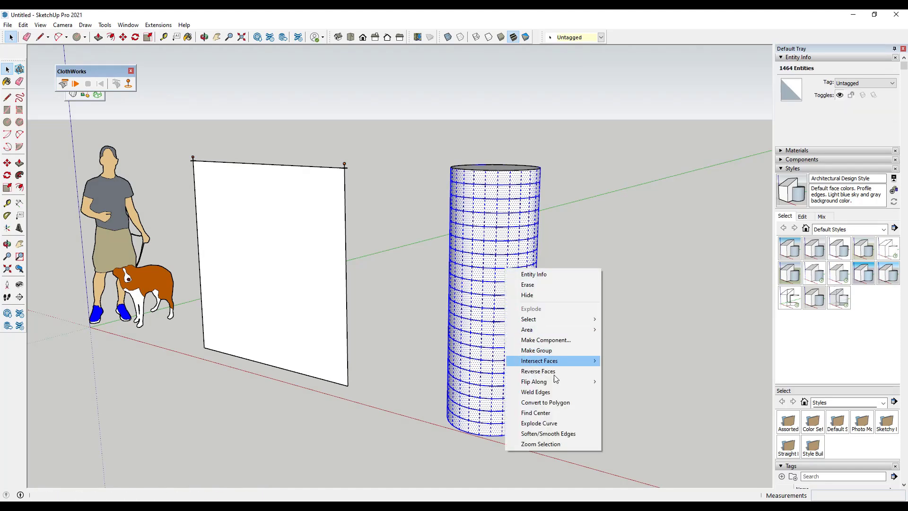
{"action": "left_click", "coordinate": [536, 350]}
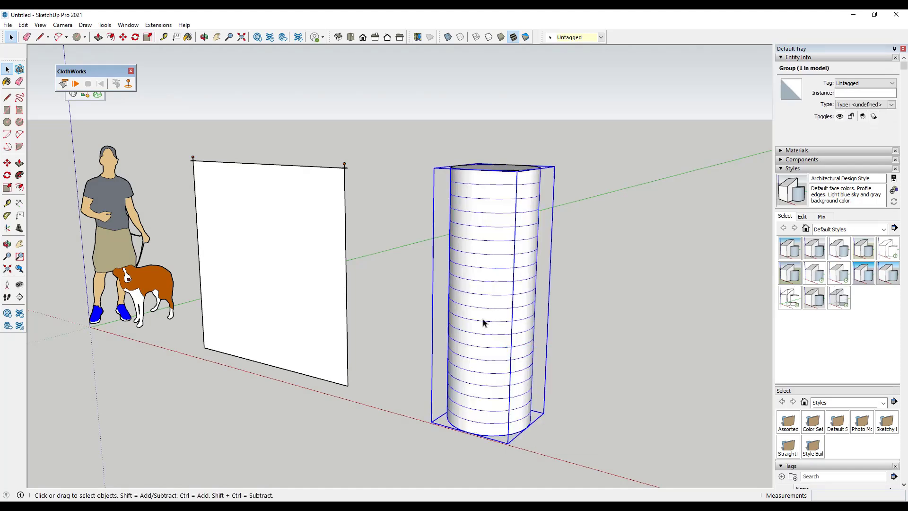
{"action": "right_click", "coordinate": [484, 324]}
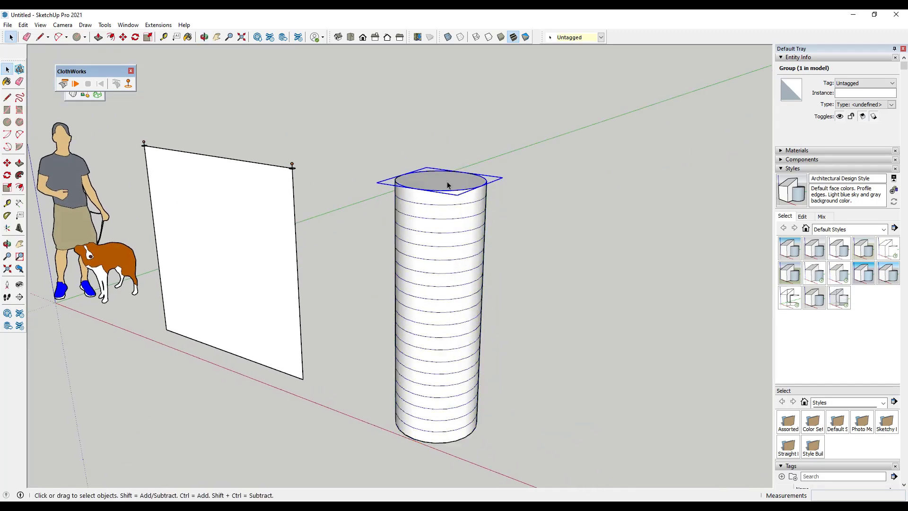
Run and pause a first simulation, then bring up the cylinder's top disc for pinning.
{"action": "left_click", "coordinate": [75, 83]}
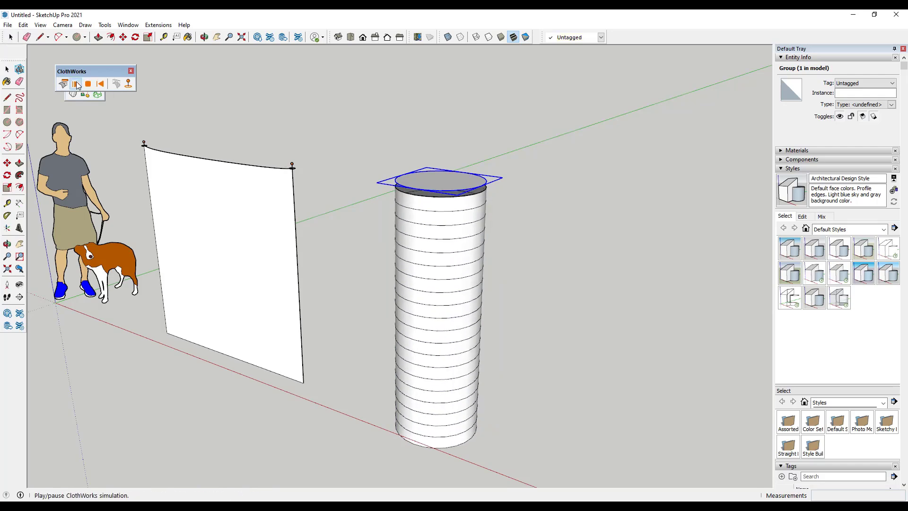
{"action": "left_click", "coordinate": [76, 83]}
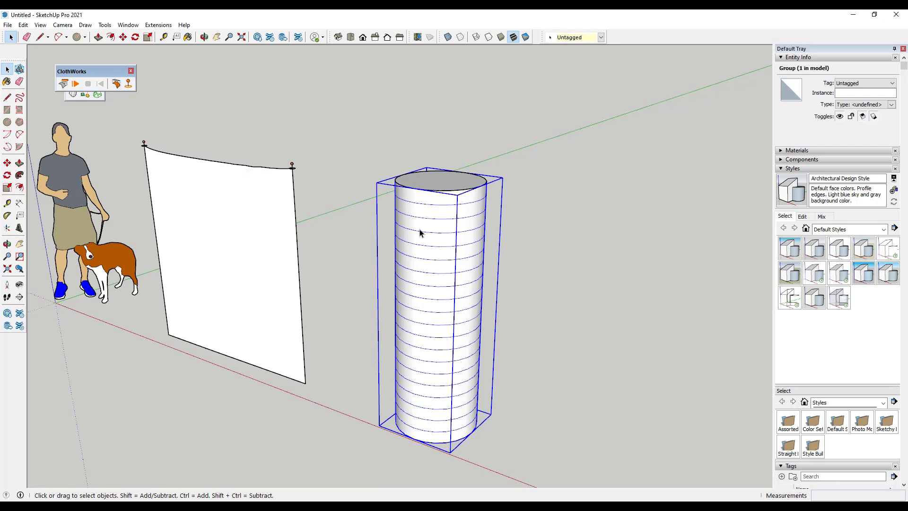
{"action": "mouse_move", "coordinate": [468, 247]}
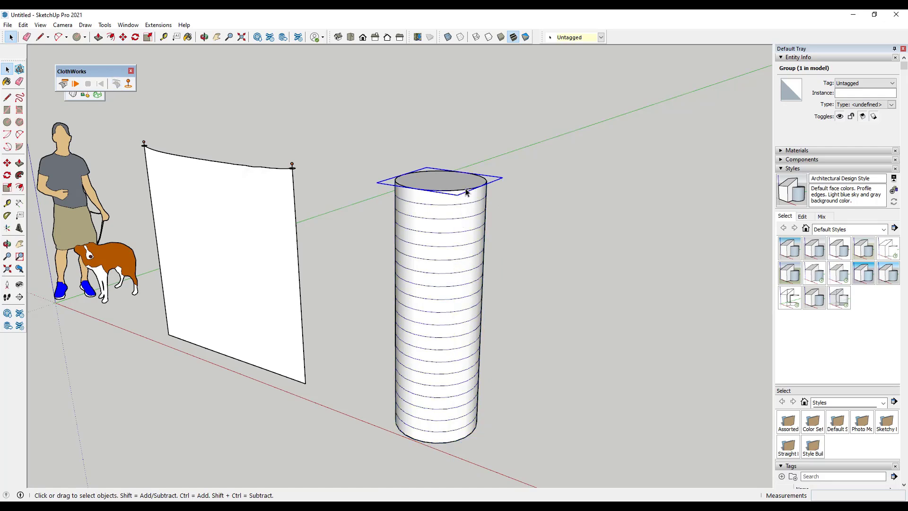
{"action": "right_click", "coordinate": [466, 192]}
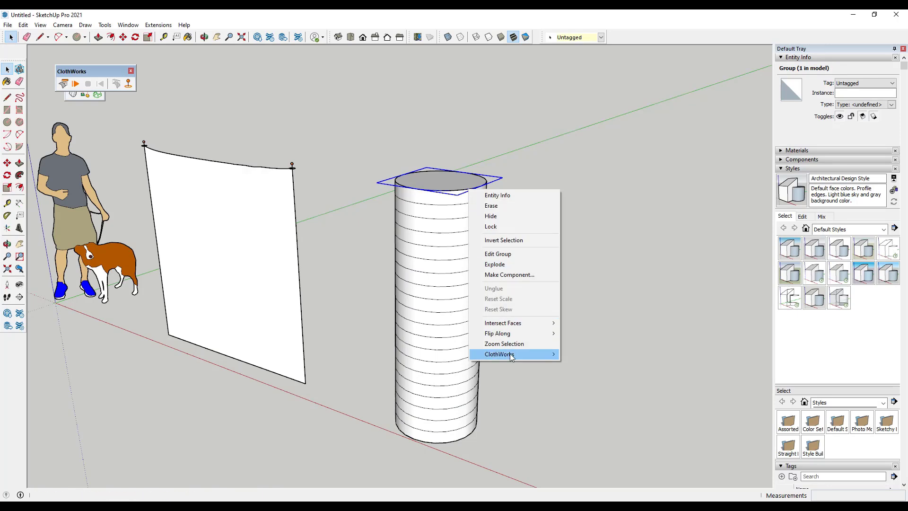
{"action": "mouse_move", "coordinate": [498, 354]}
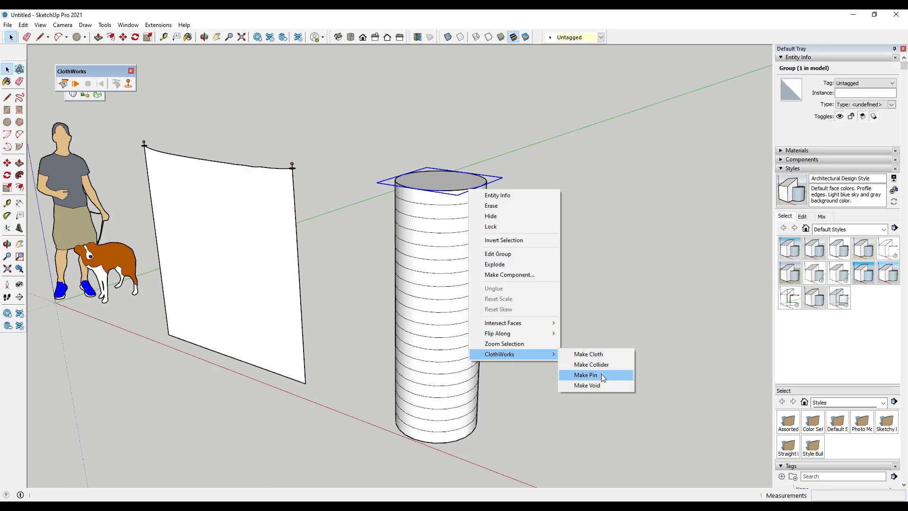
{"action": "mouse_move", "coordinate": [606, 379]}
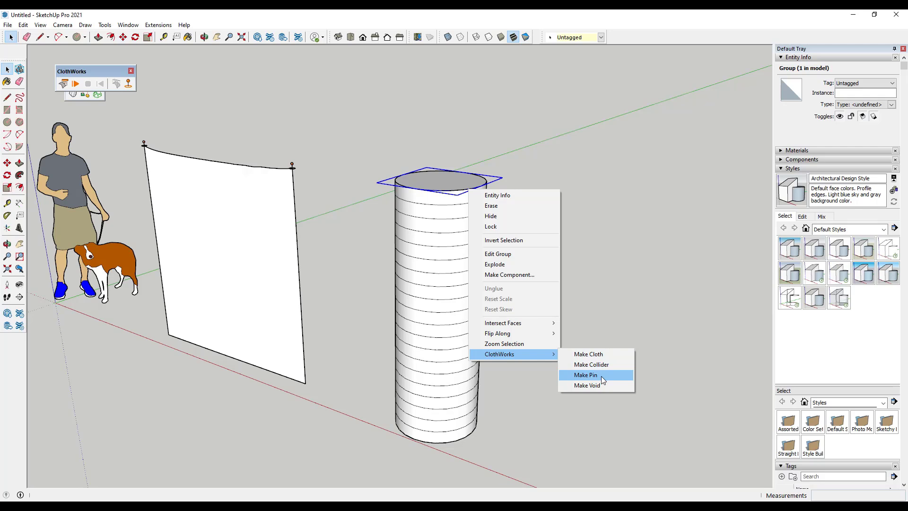
Make the top disc a cloth pin and simulate so the panel sags into wrinkles.
{"action": "left_click", "coordinate": [586, 375]}
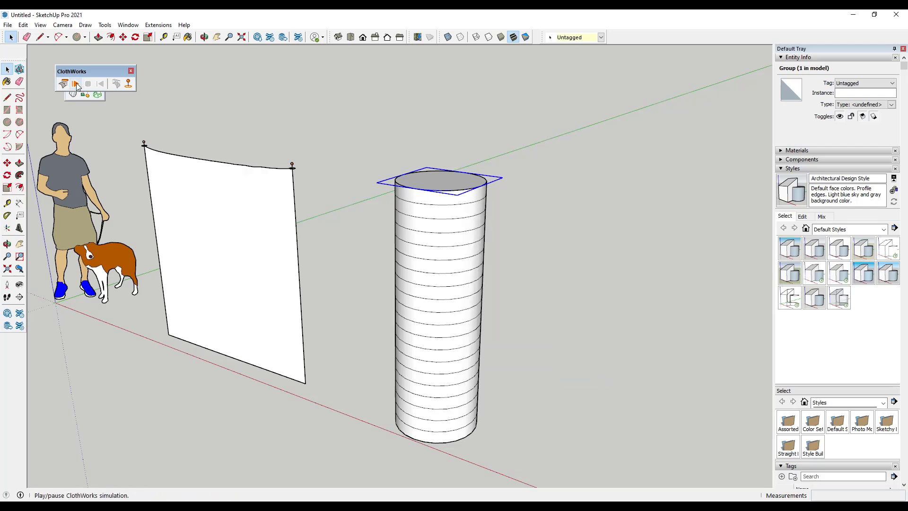
{"action": "left_click", "coordinate": [76, 84]}
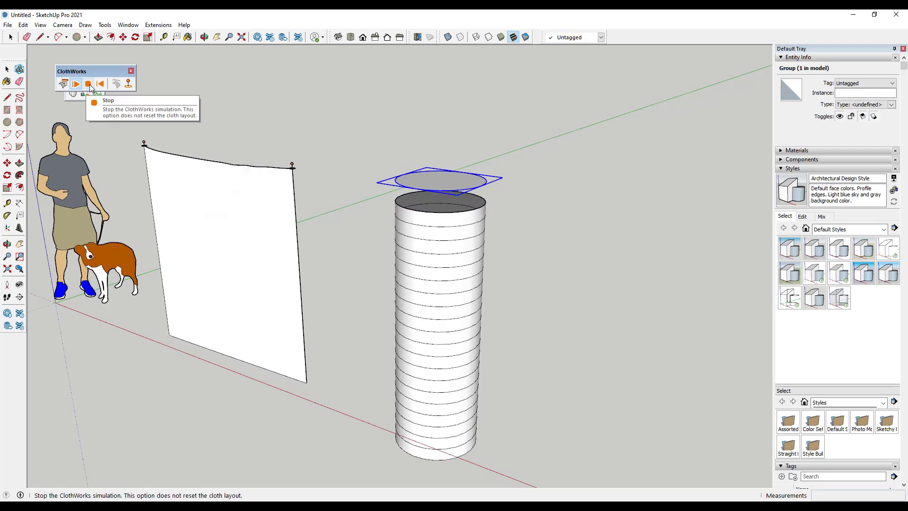
{"action": "left_click", "coordinate": [87, 83]}
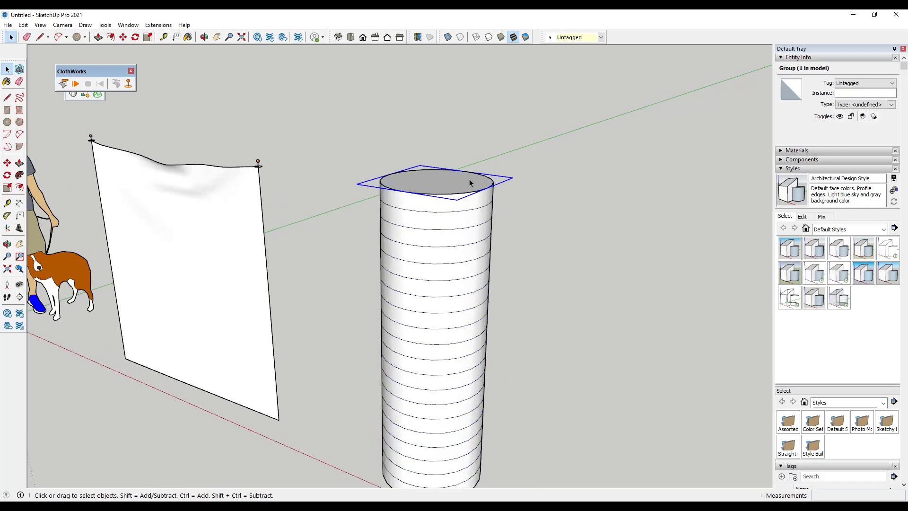
{"action": "mouse_move", "coordinate": [443, 185]}
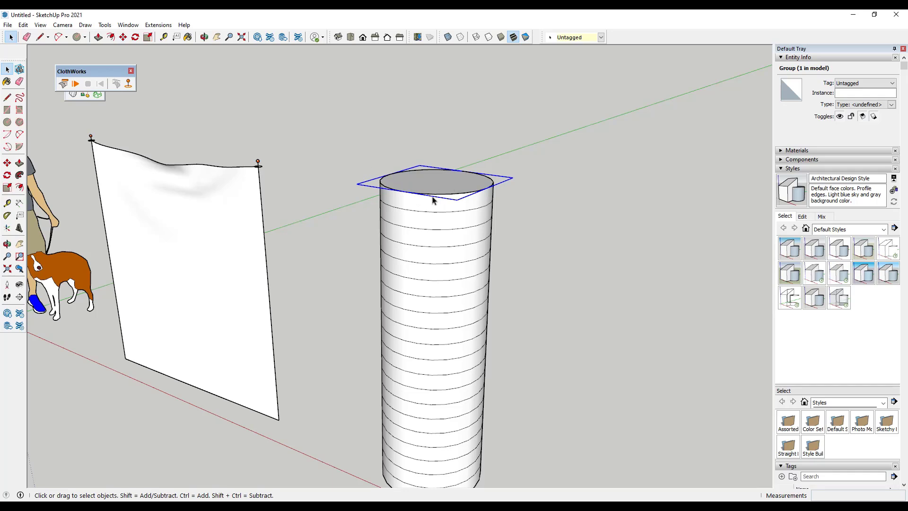
{"action": "mouse_move", "coordinate": [462, 193]}
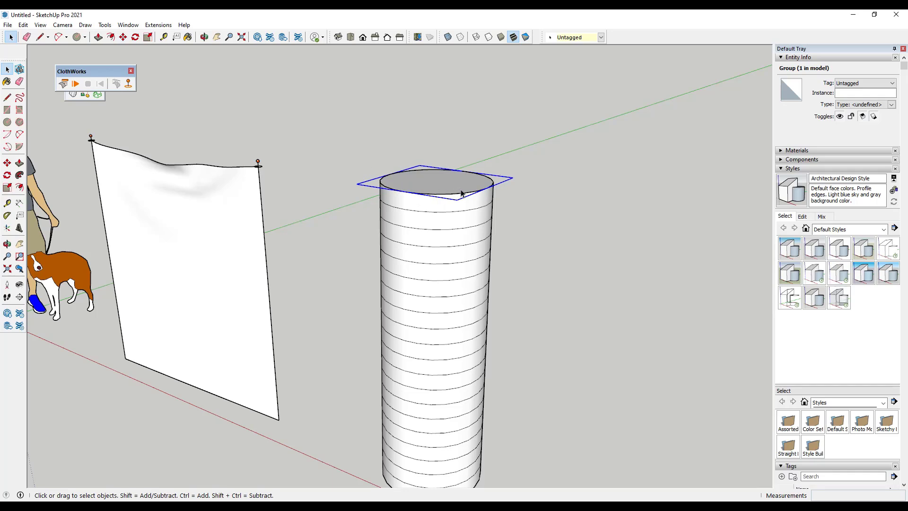
{"action": "mouse_move", "coordinate": [457, 192]}
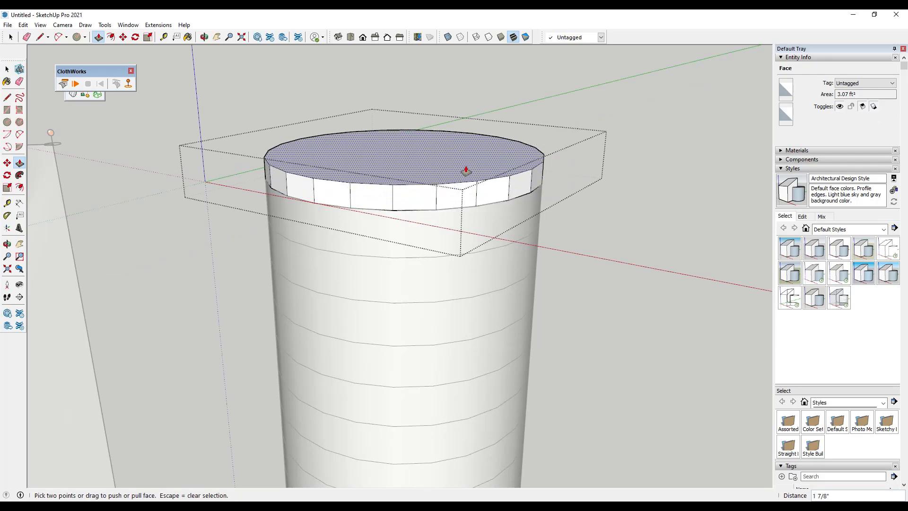
Pull the cylinder's top disc up into a thin slab capping the cloth tube.
{"action": "left_click", "coordinate": [10, 69]}
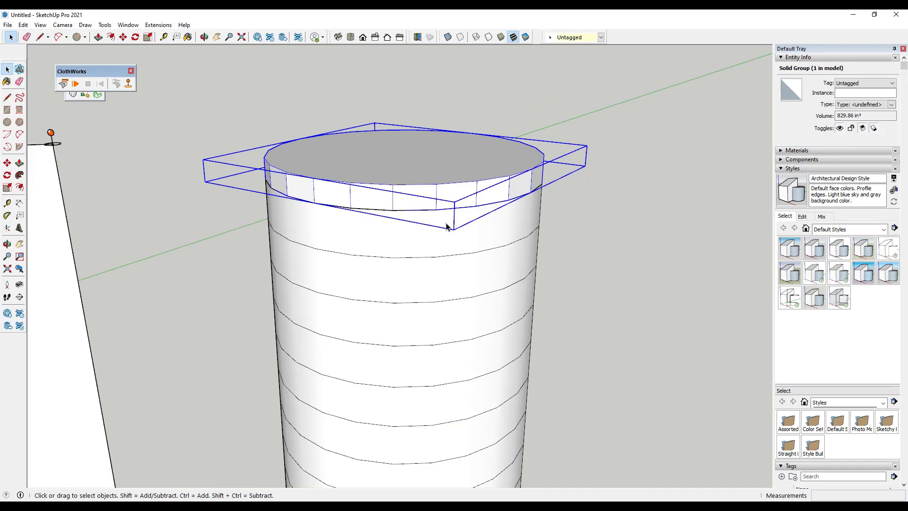
{"action": "mouse_move", "coordinate": [582, 167]}
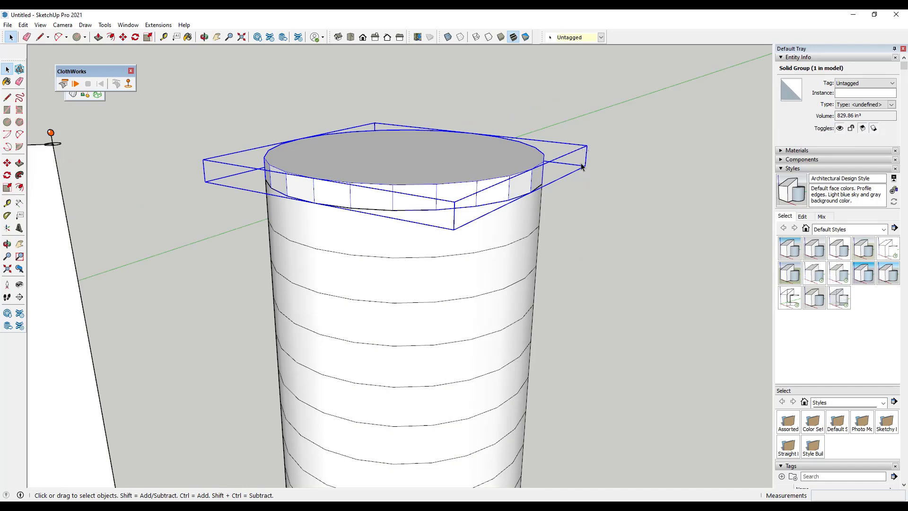
{"action": "mouse_move", "coordinate": [431, 157]}
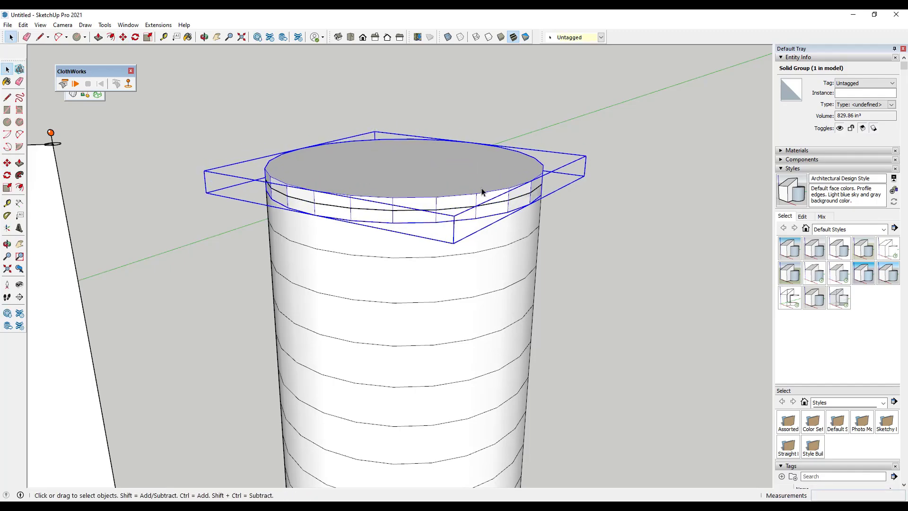
{"action": "left_click", "coordinate": [75, 83]}
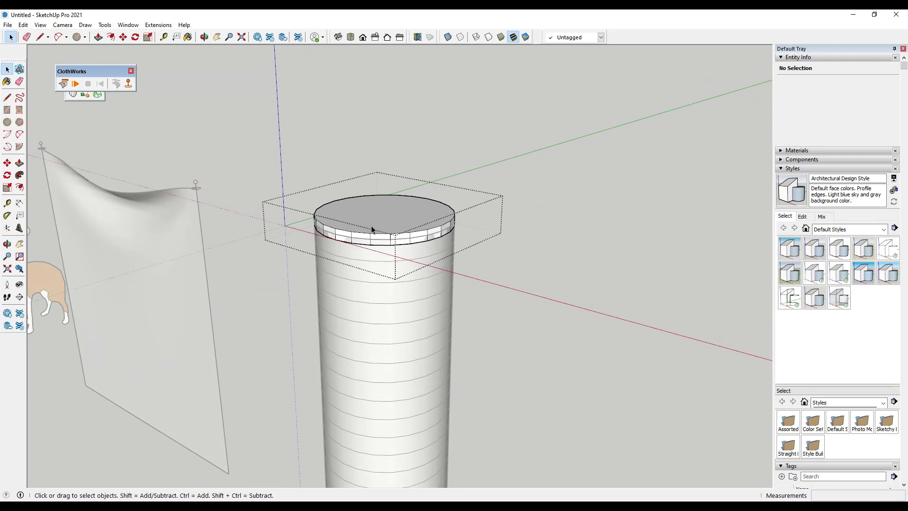
{"action": "mouse_move", "coordinate": [386, 228]}
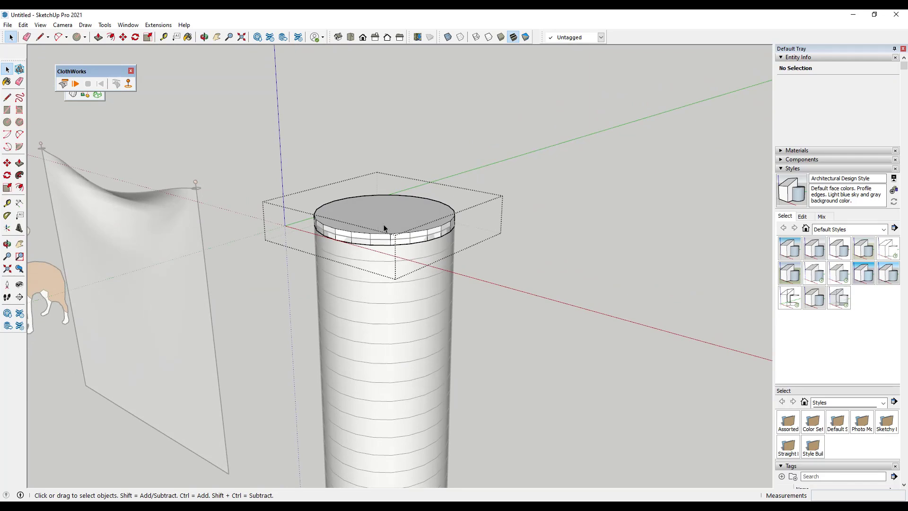
Set the top ring slab as a pin and simulate the tube hanging in ripples from it.
{"action": "right_click", "coordinate": [385, 226]}
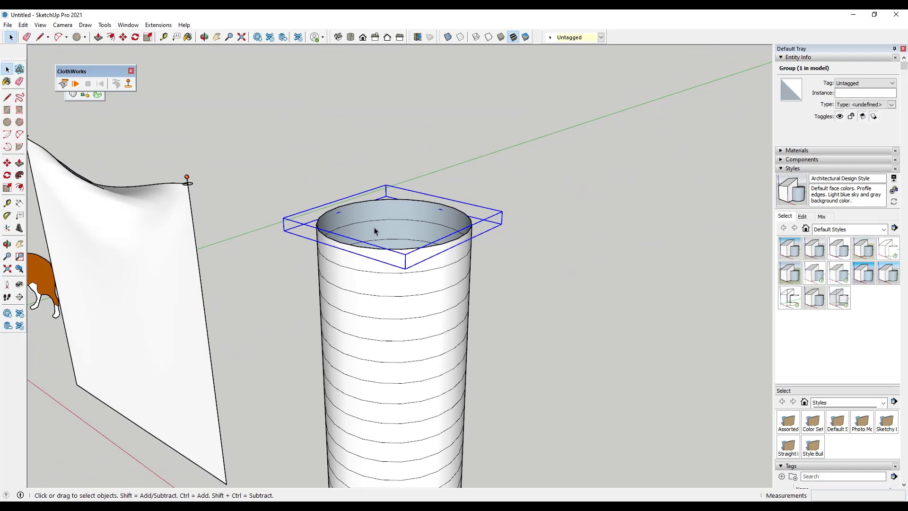
{"action": "left_click", "coordinate": [76, 83]}
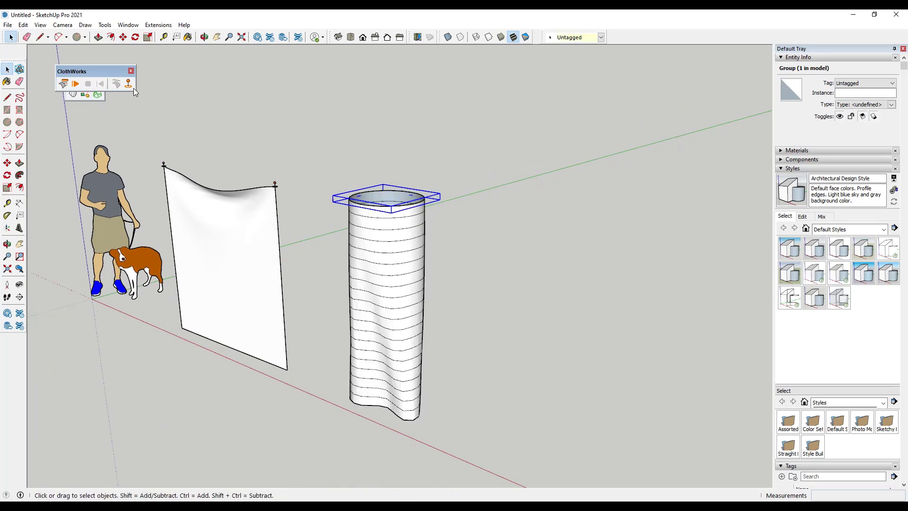
{"action": "mouse_move", "coordinate": [393, 305]}
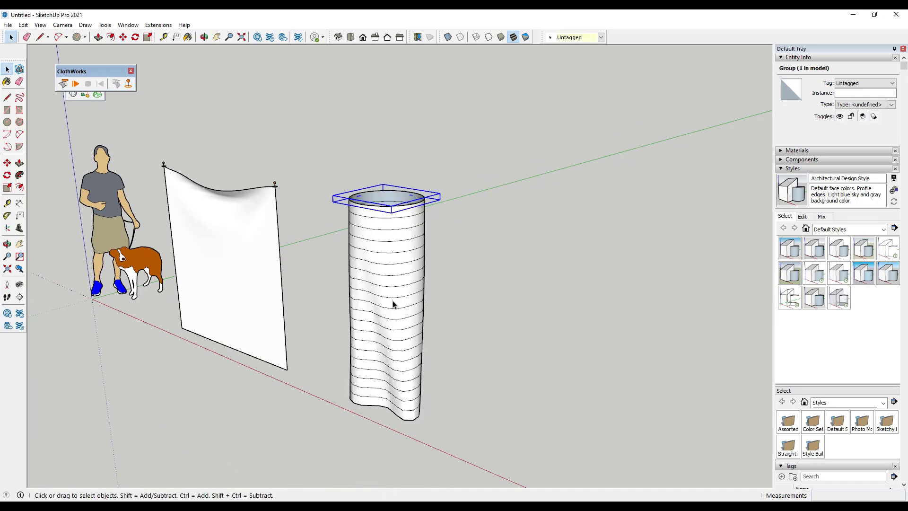
{"action": "mouse_move", "coordinate": [394, 301]}
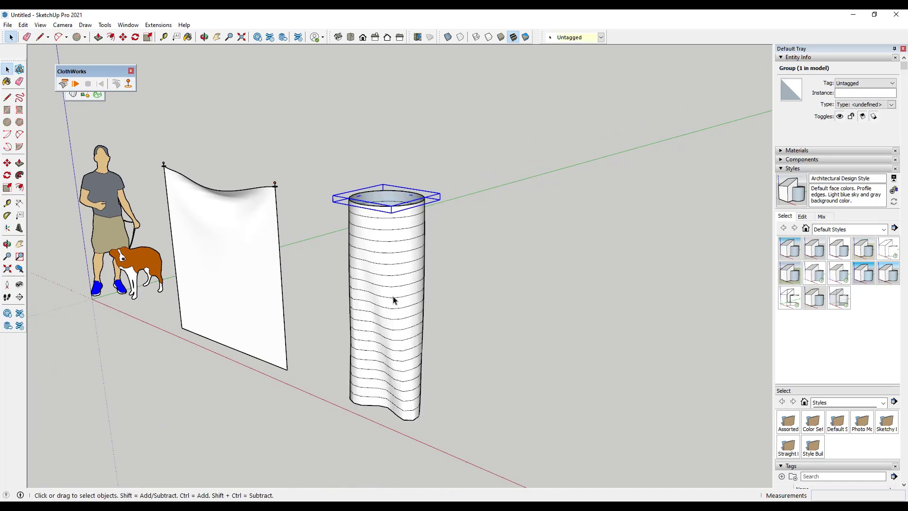
{"action": "mouse_move", "coordinate": [385, 258]}
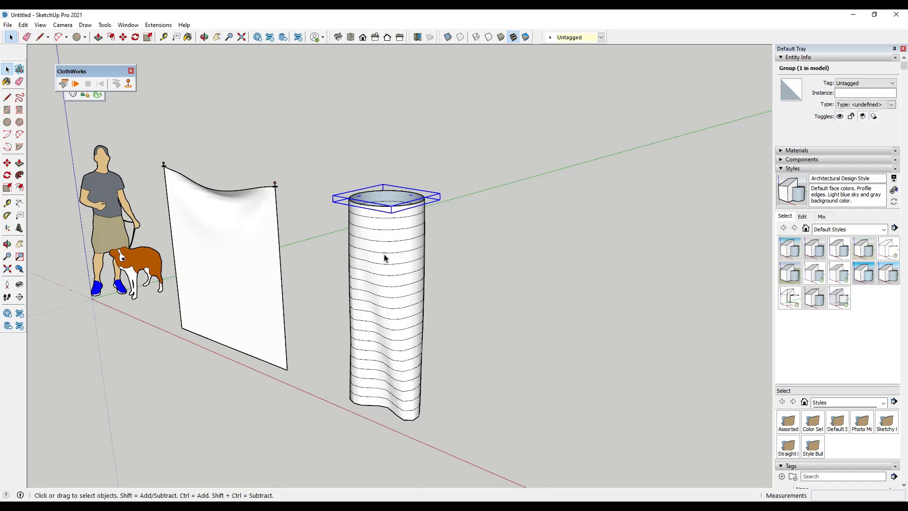
{"action": "mouse_move", "coordinate": [284, 154]}
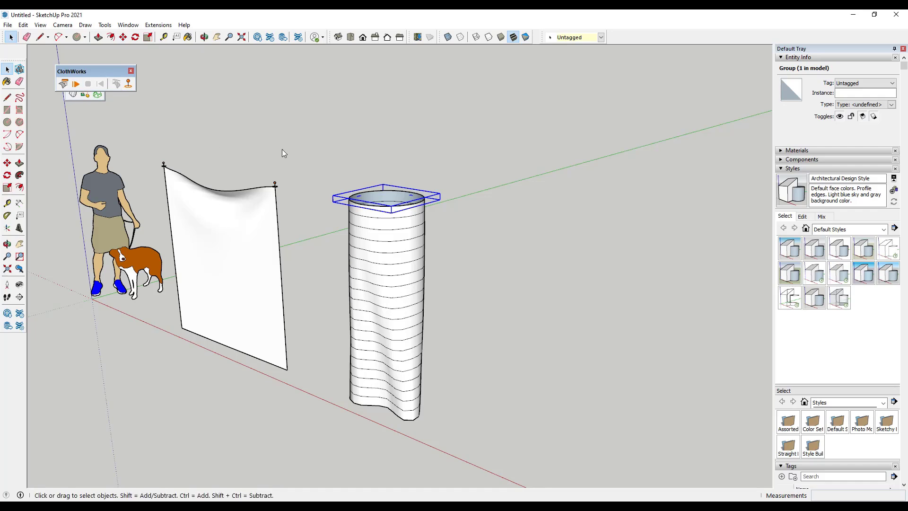
{"action": "left_click", "coordinate": [75, 83]}
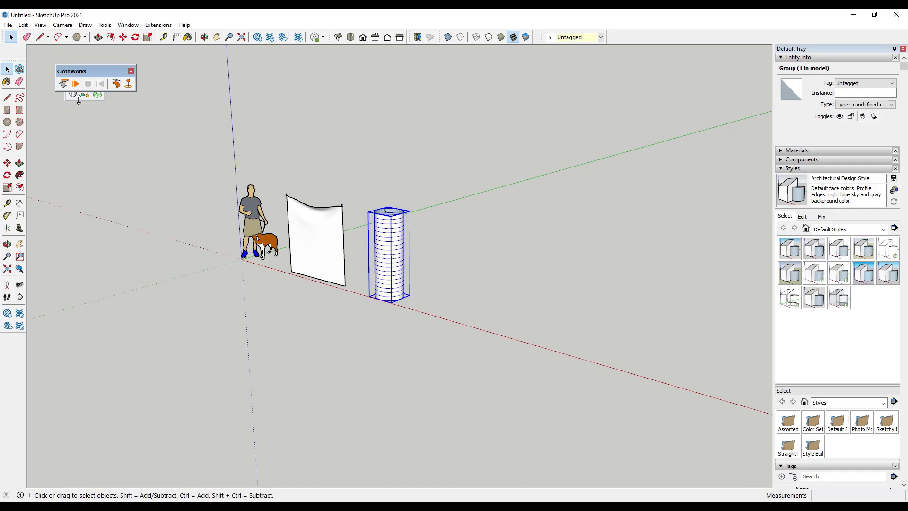
{"action": "mouse_move", "coordinate": [73, 93]}
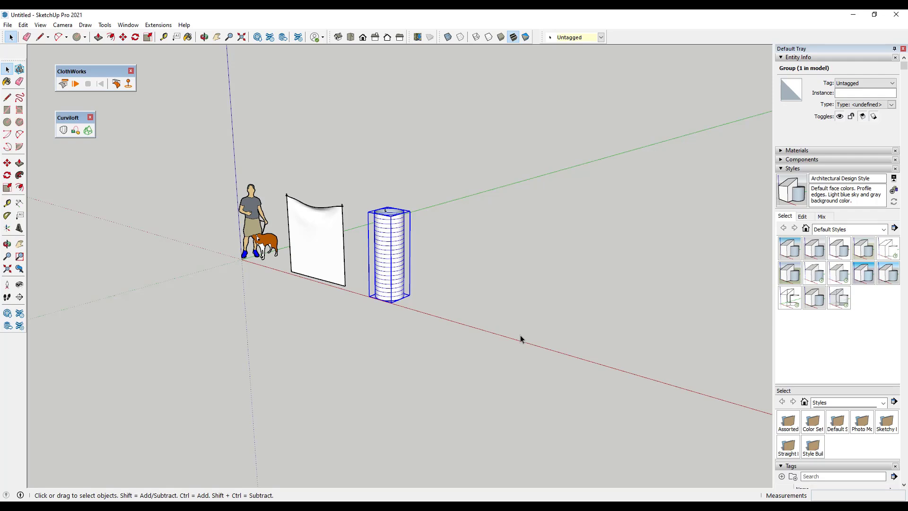
{"action": "mouse_move", "coordinate": [518, 341]}
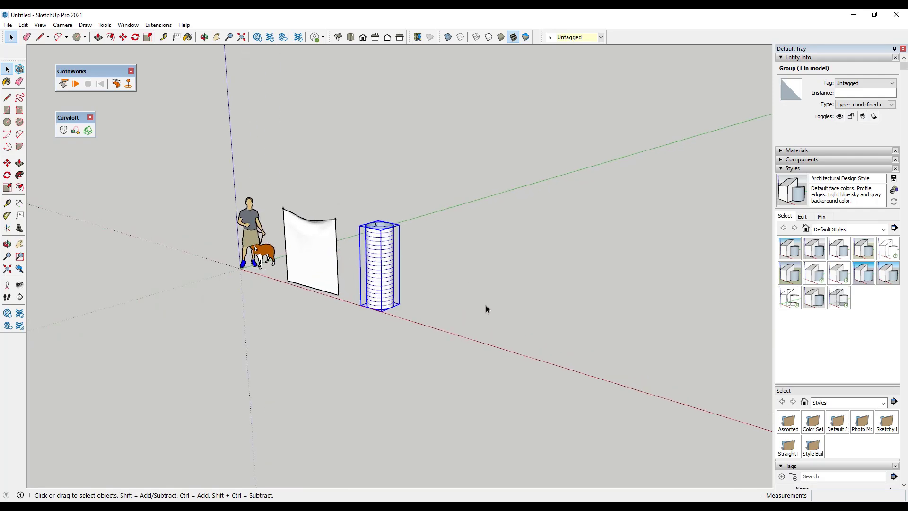
Bring up the Curviloft toolbar for drawing three standing arcs beyond the tube.
{"action": "left_click", "coordinate": [61, 37]}
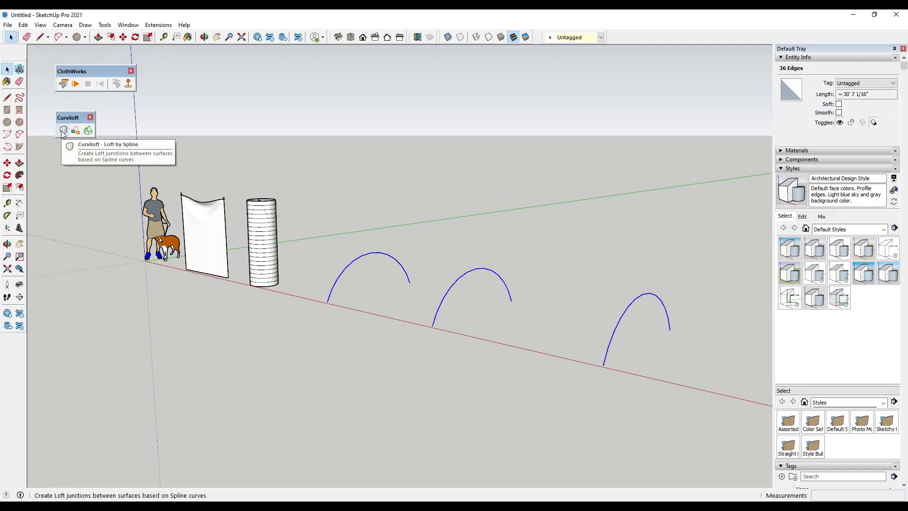
Loft by Spline through all three reselected arcs and accept the vaulted tunnel surface.
{"action": "left_click", "coordinate": [63, 129]}
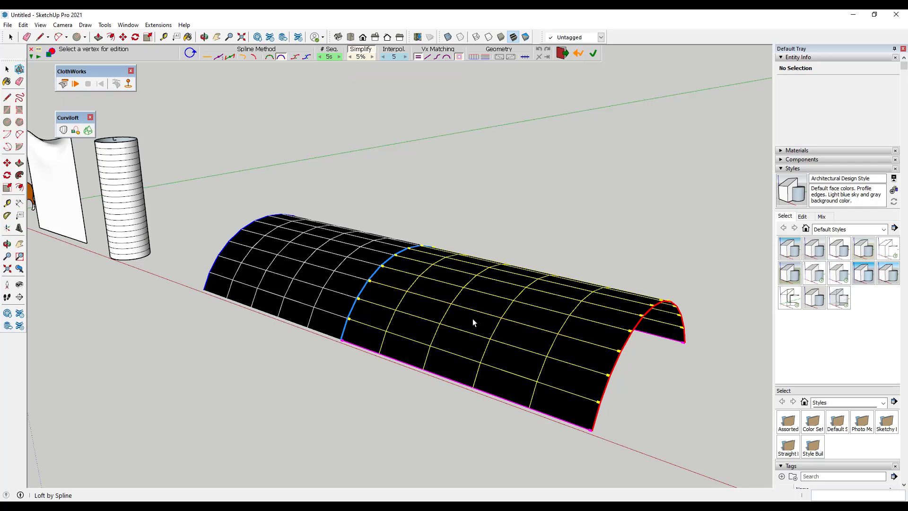
{"action": "left_click", "coordinate": [562, 53]}
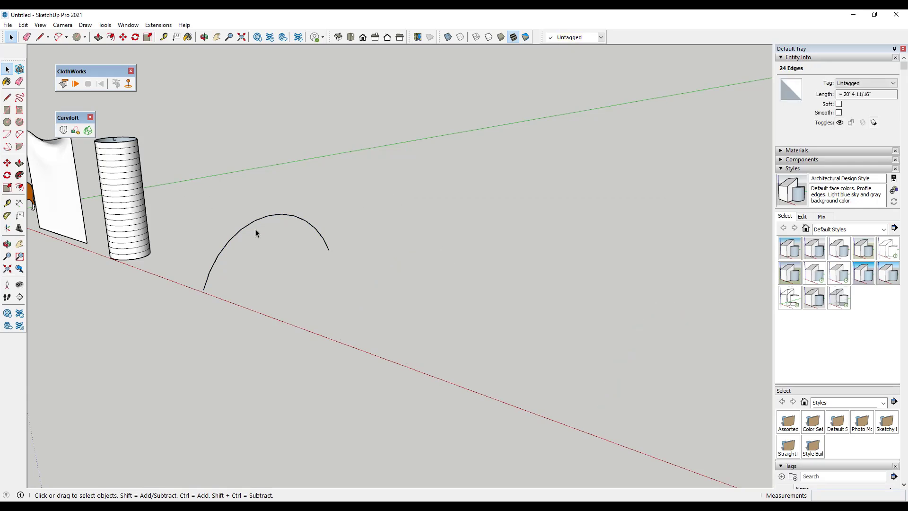
{"action": "left_click", "coordinate": [277, 216]}
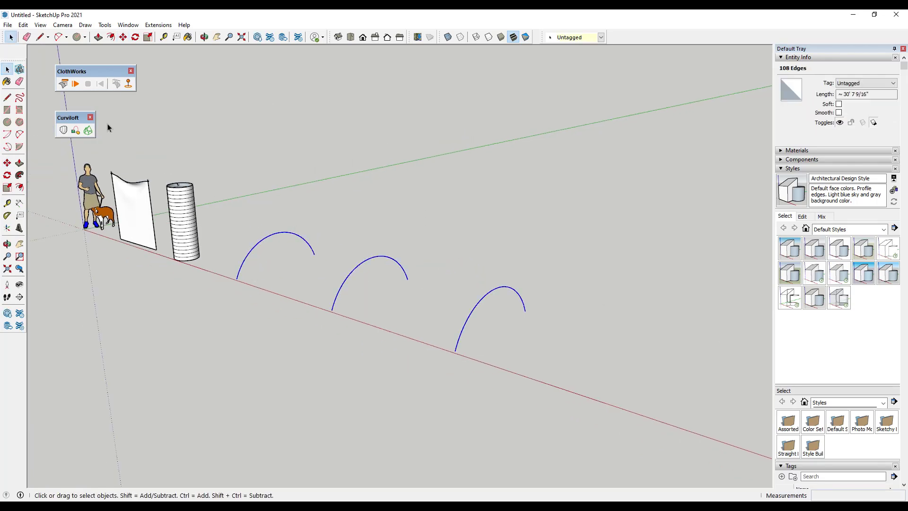
{"action": "left_click", "coordinate": [88, 130]}
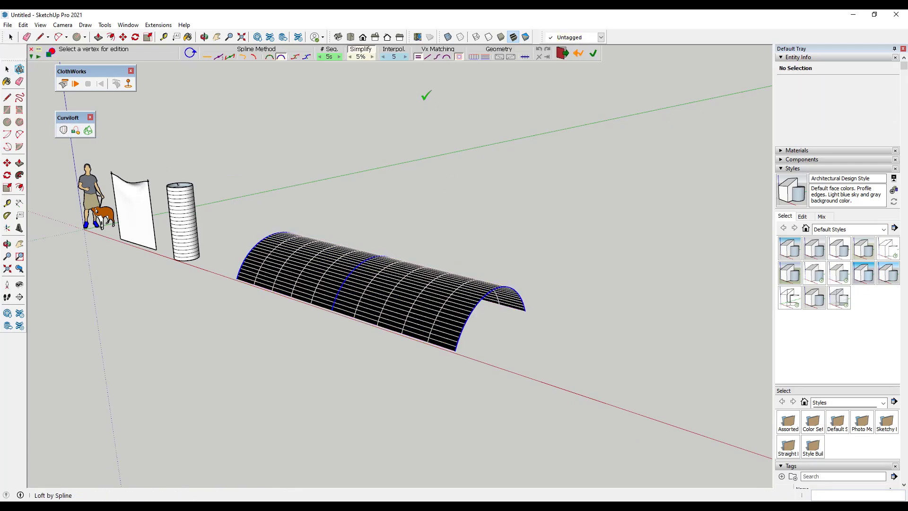
{"action": "left_click", "coordinate": [339, 56]}
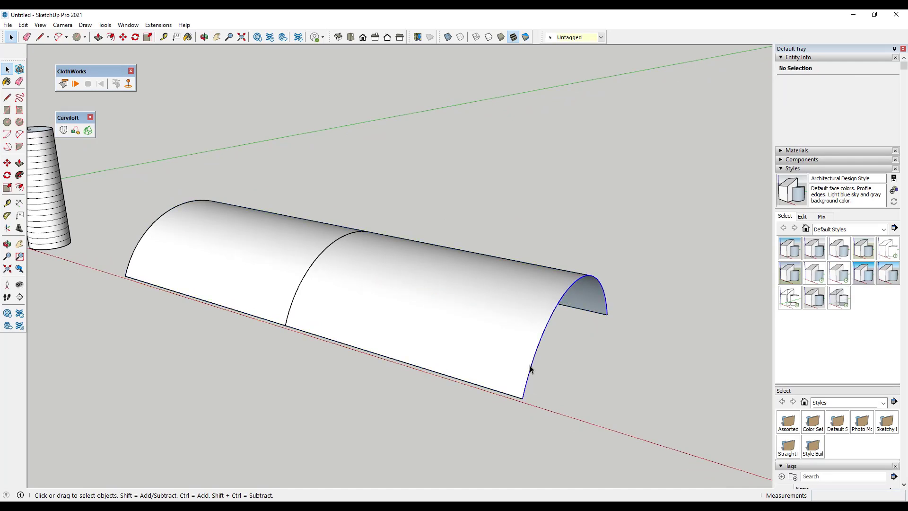
Fill the end and middle arcs into thin grouped half-disc ribs under the tunnel.
{"action": "left_click", "coordinate": [51, 36]}
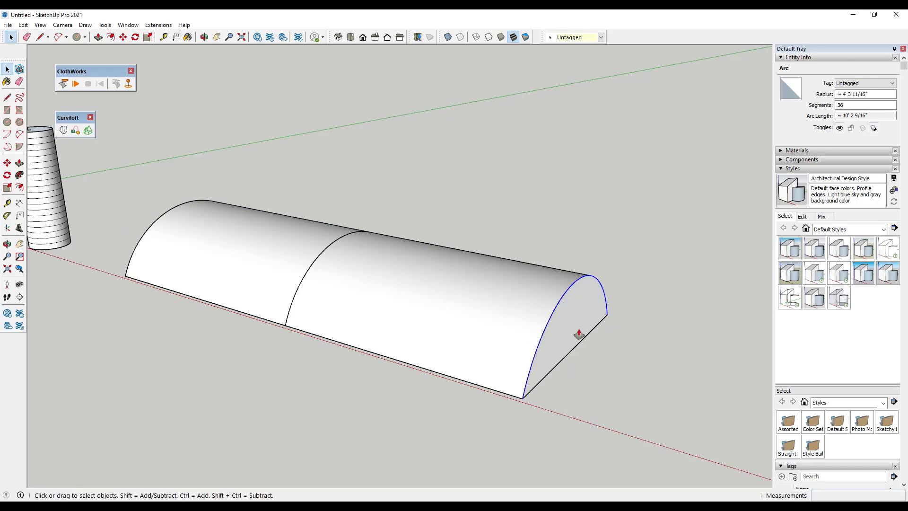
{"action": "left_click", "coordinate": [584, 328]}
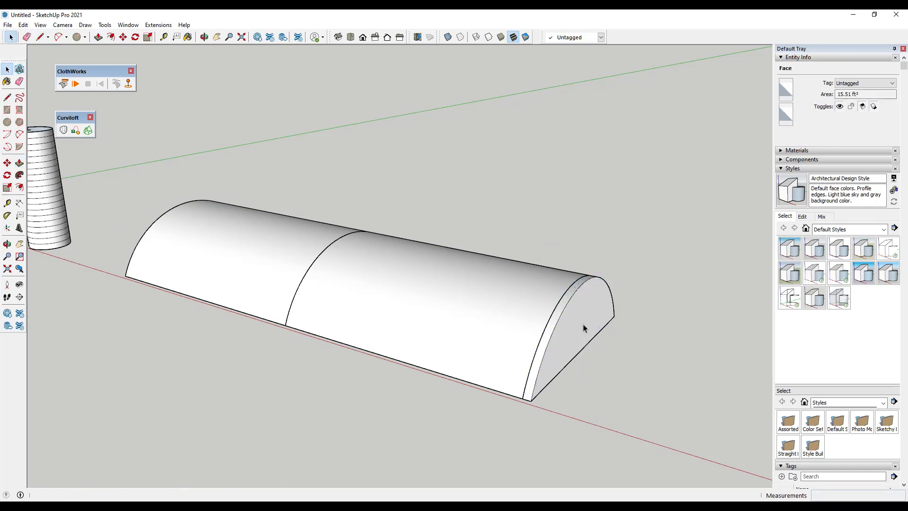
{"action": "right_click", "coordinate": [584, 328]}
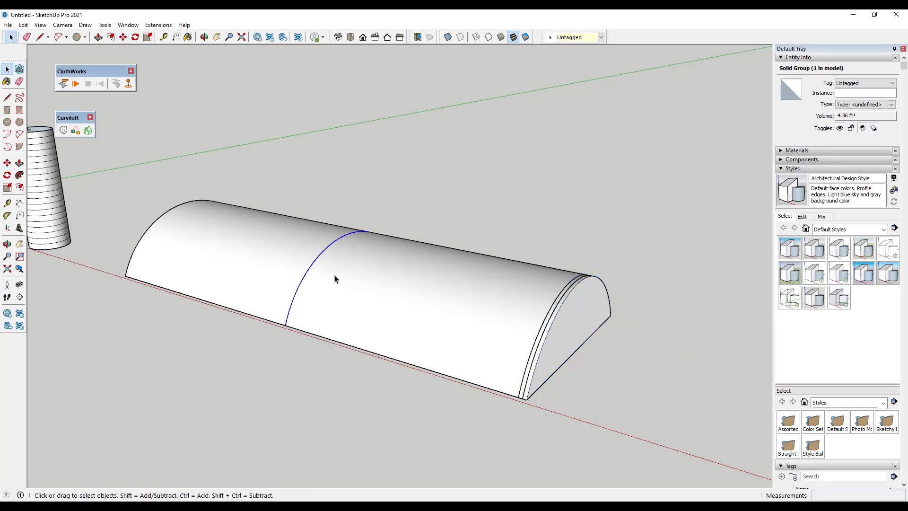
{"action": "left_click", "coordinate": [548, 357]}
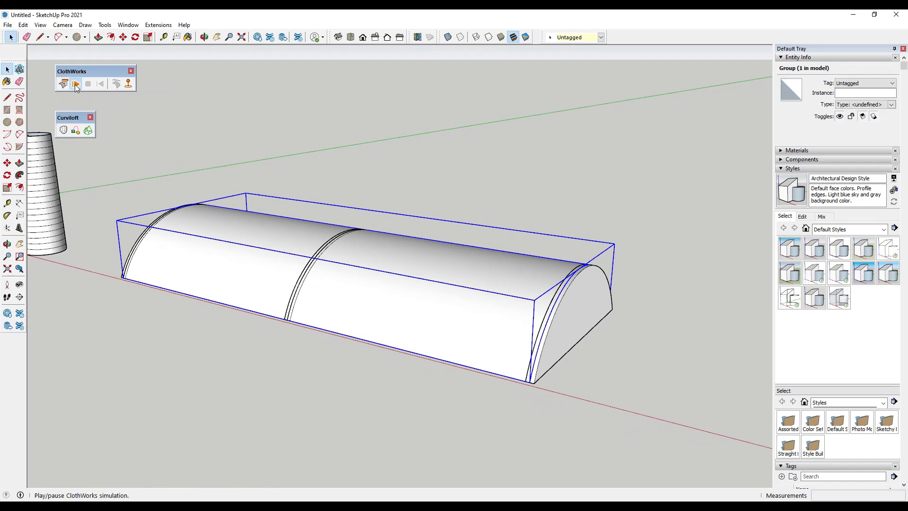
Briefly run and stop the simulation, then bring up actions for the tunnel surface.
{"action": "left_click", "coordinate": [76, 84]}
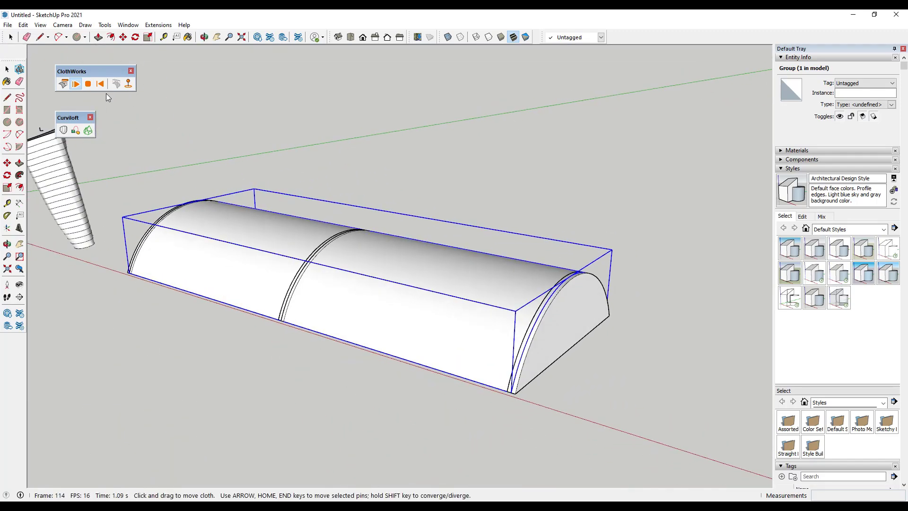
{"action": "left_click", "coordinate": [87, 84]}
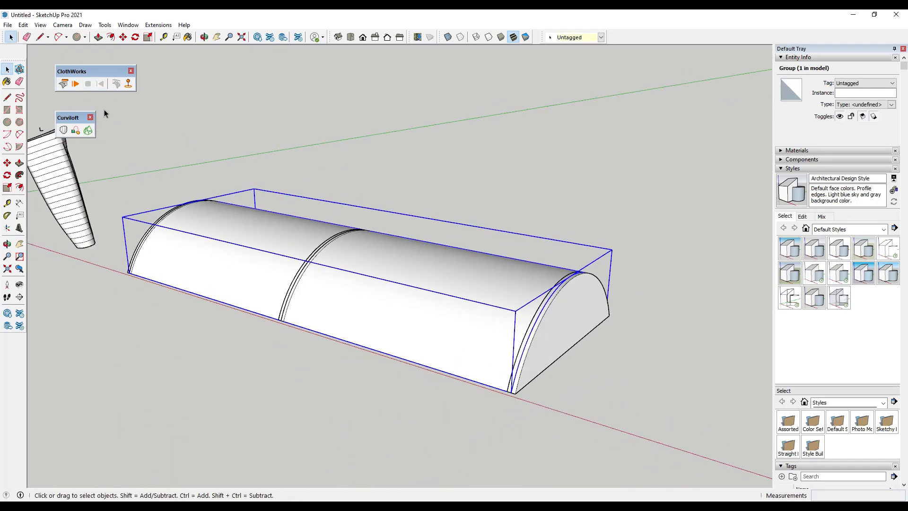
{"action": "right_click", "coordinate": [344, 274]}
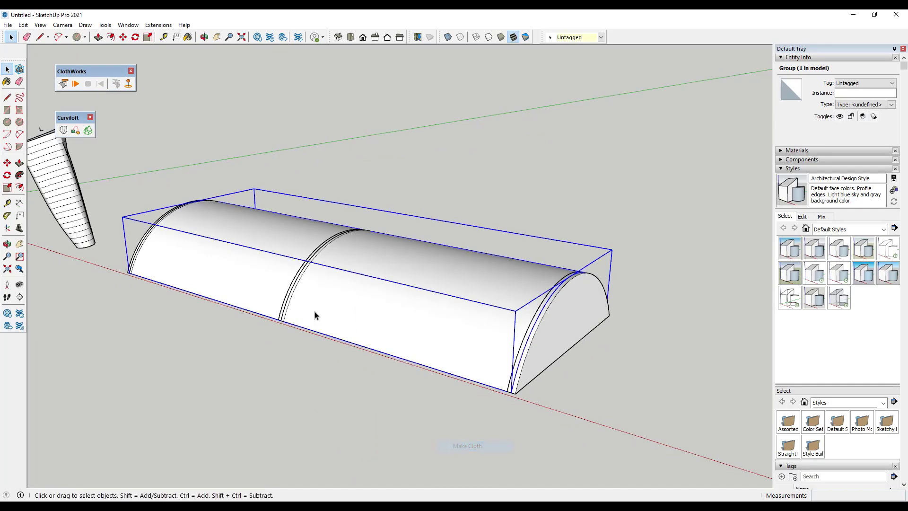
Make the tunnel surface cloth and simulate it alone until it settles over the ribs.
{"action": "left_click", "coordinate": [76, 84]}
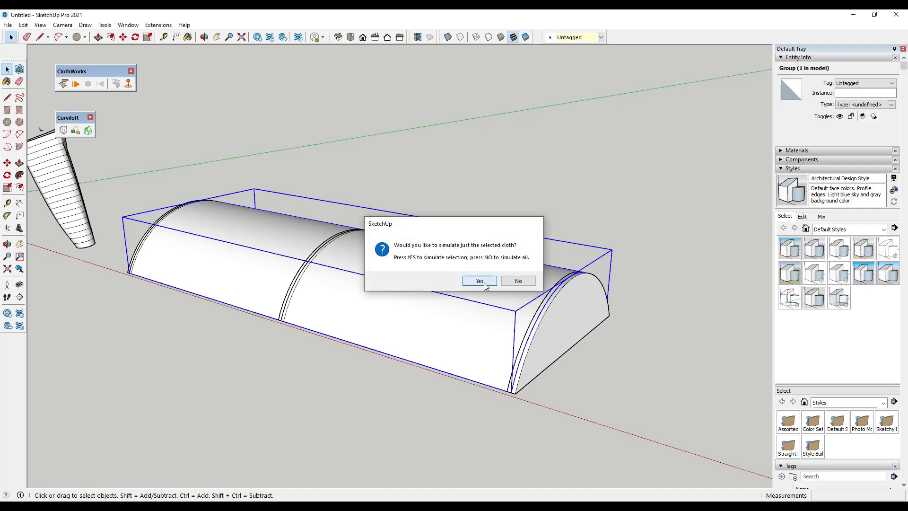
{"action": "left_click", "coordinate": [477, 281]}
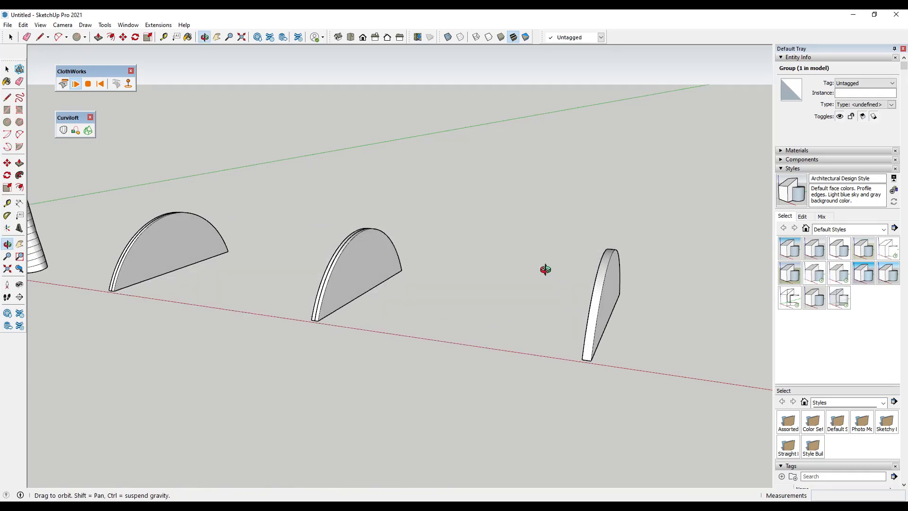
{"action": "left_click", "coordinate": [76, 83]}
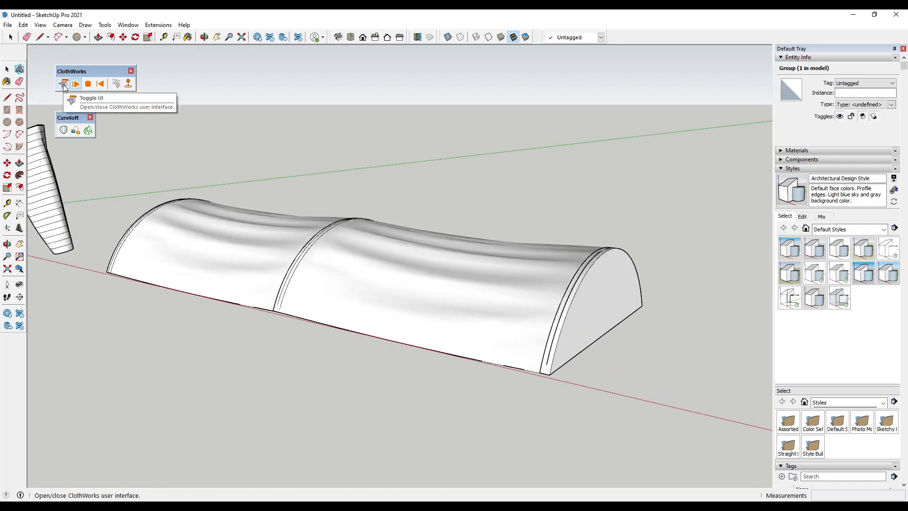
Raise gravity from 3.9 to 11.1, drop bend stiffness to about 0.044 and tweak stretch.
{"action": "left_click", "coordinate": [63, 83]}
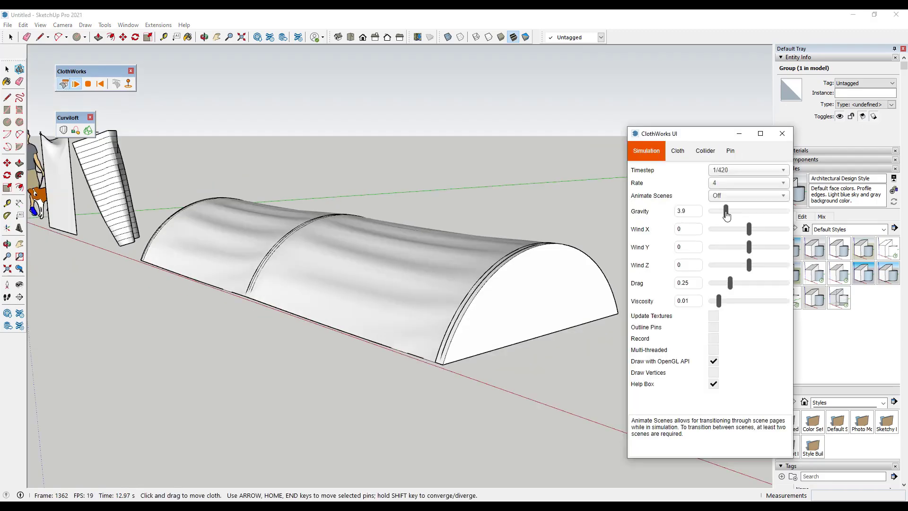
{"action": "left_click_drag", "start_coordinate": [727, 210], "coordinate": [753, 210]}
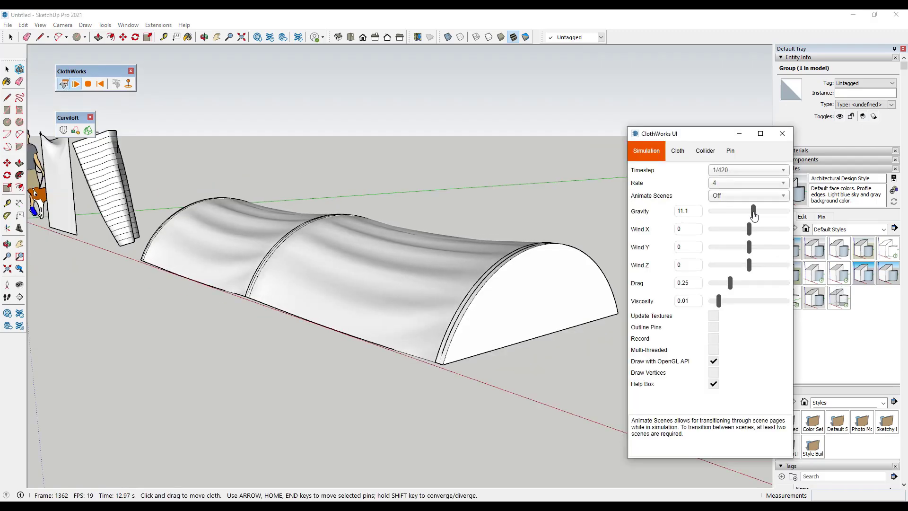
{"action": "left_click", "coordinate": [677, 151]}
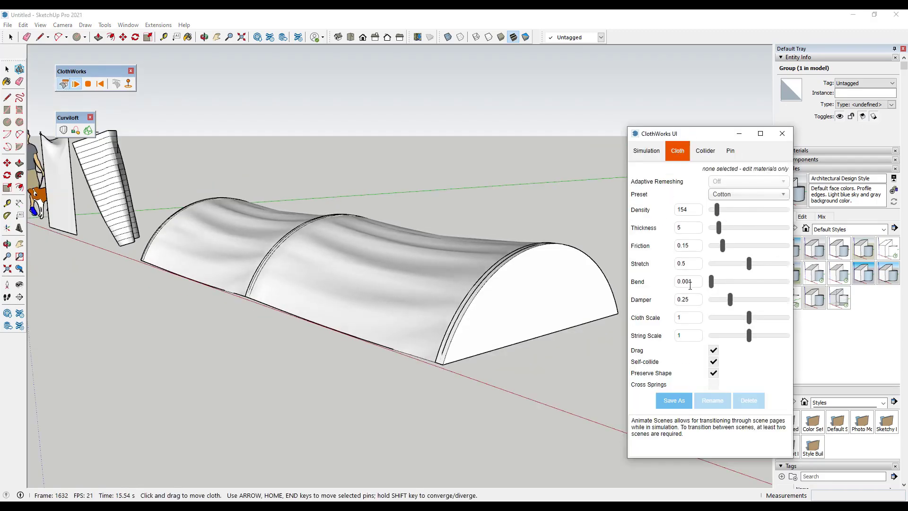
{"action": "left_click_drag", "start_coordinate": [710, 281], "coordinate": [744, 281]}
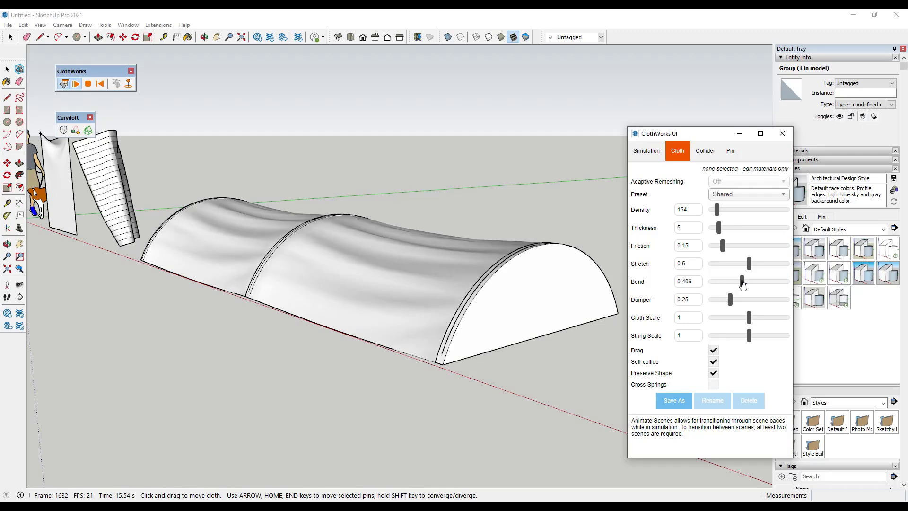
{"action": "left_click_drag", "start_coordinate": [744, 281], "coordinate": [714, 281]}
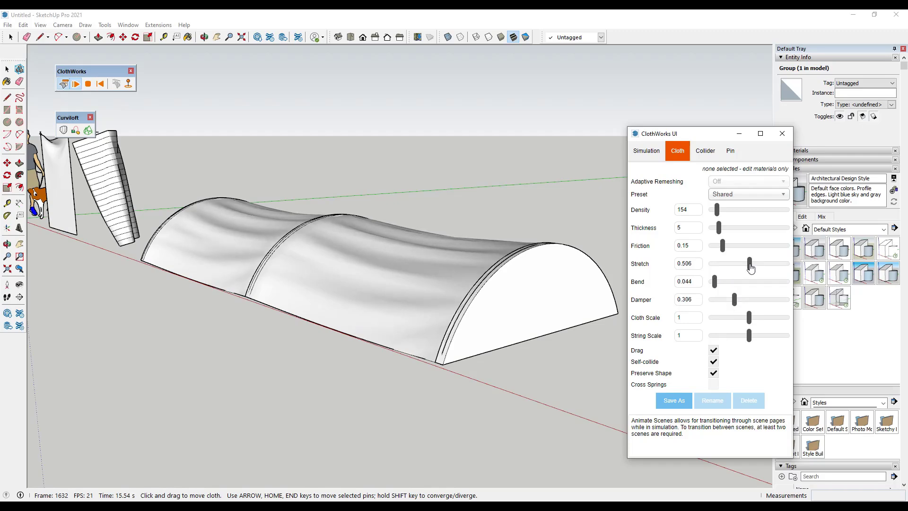
{"action": "left_click_drag", "start_coordinate": [747, 264], "coordinate": [730, 264]}
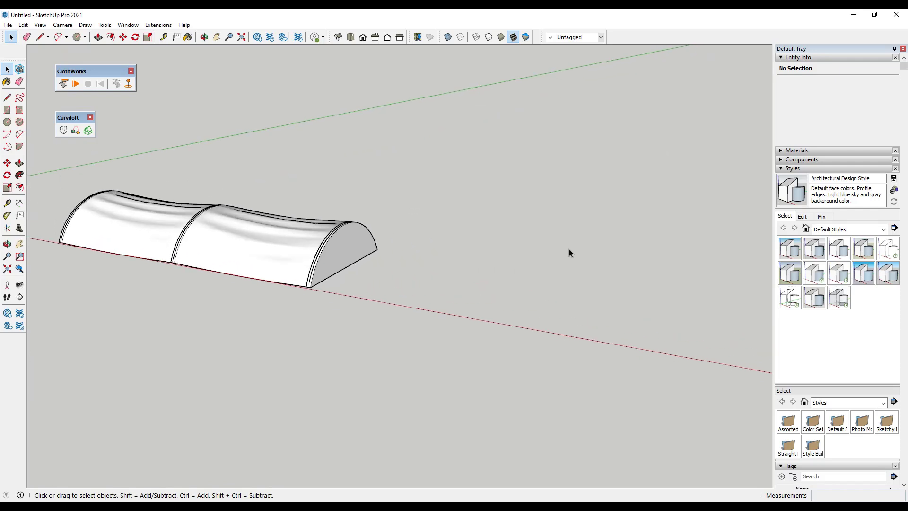
{"action": "mouse_move", "coordinate": [533, 313]}
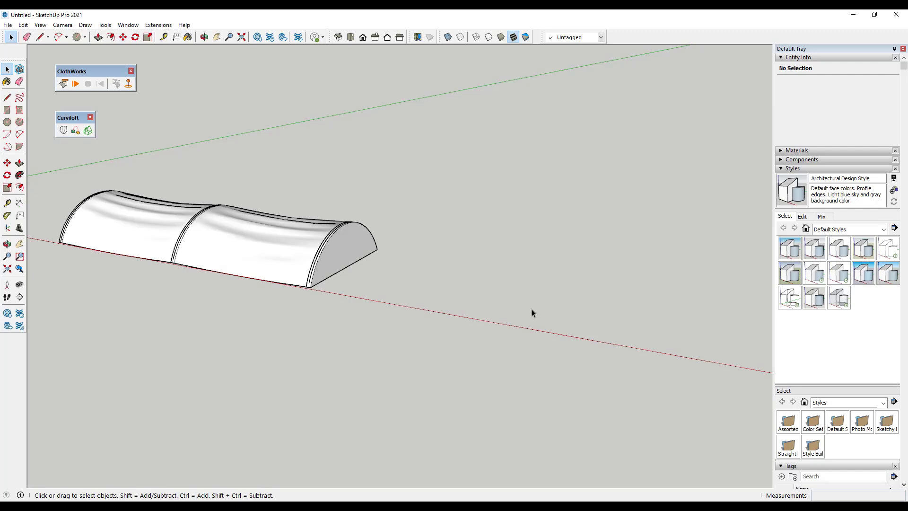
Draw a ground circle right of the tunnel and copy it upward twice into stacked rings.
{"action": "left_click", "coordinate": [76, 36]}
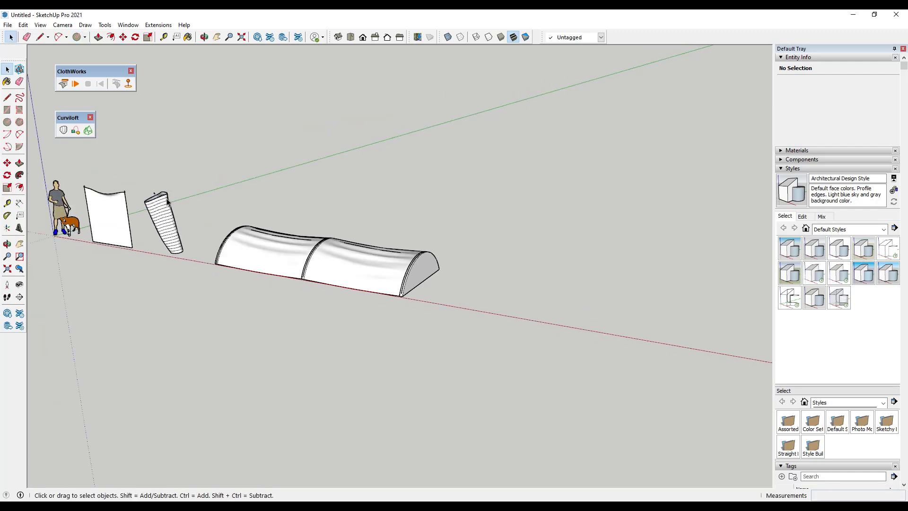
{"action": "mouse_move", "coordinate": [528, 306]}
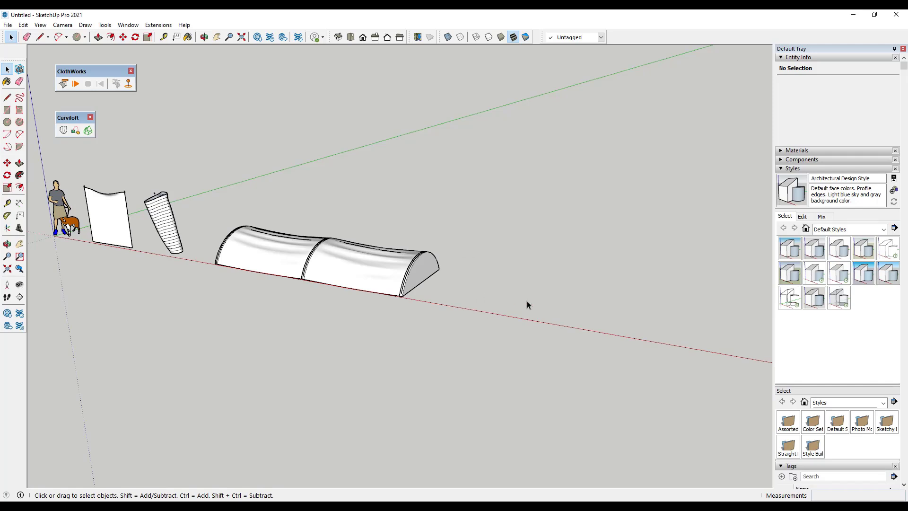
{"action": "left_click", "coordinate": [61, 37]}
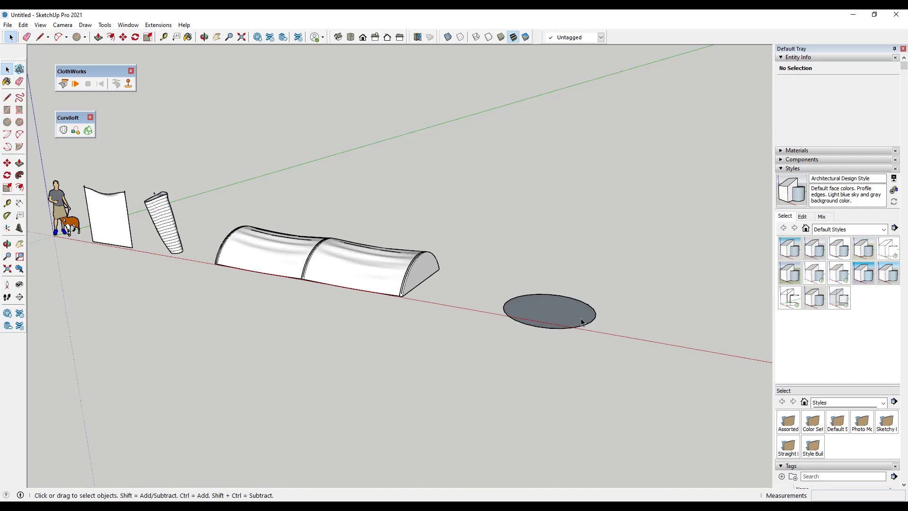
{"action": "mouse_move", "coordinate": [580, 331]}
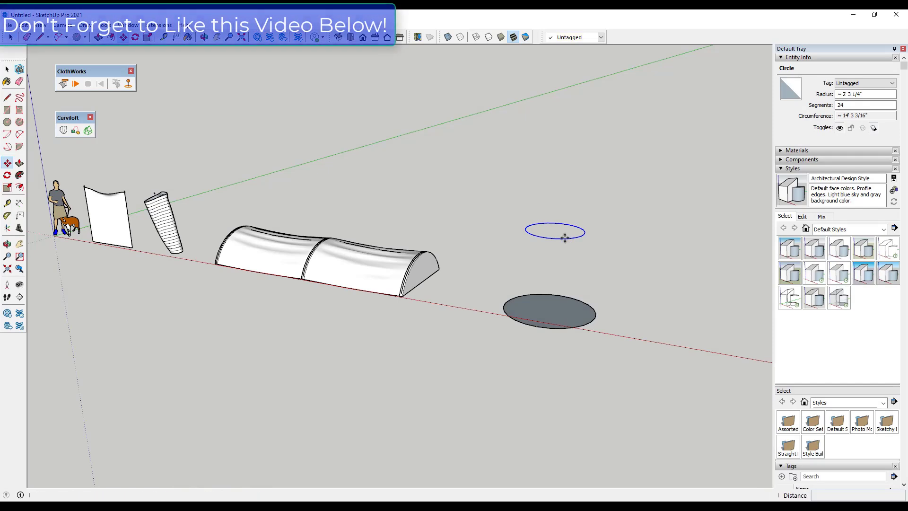
{"action": "left_click_drag", "start_coordinate": [564, 237], "coordinate": [573, 197]}
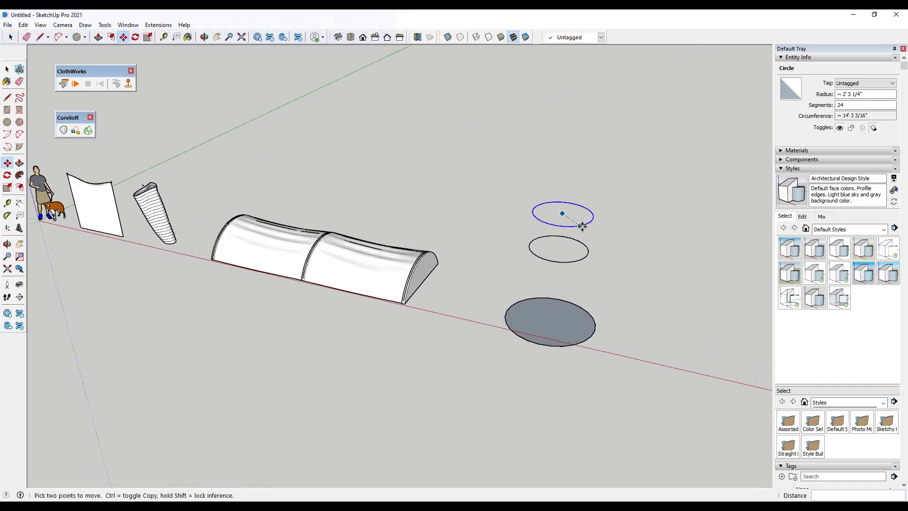
{"action": "left_click", "coordinate": [148, 36]}
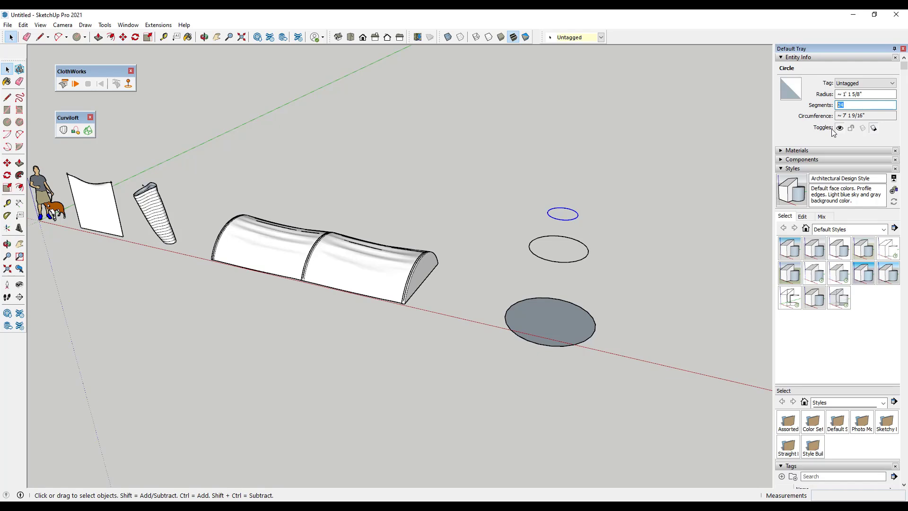
Set the rings' segment count to 48 in Entity Info.
{"action": "type", "text": "48"}
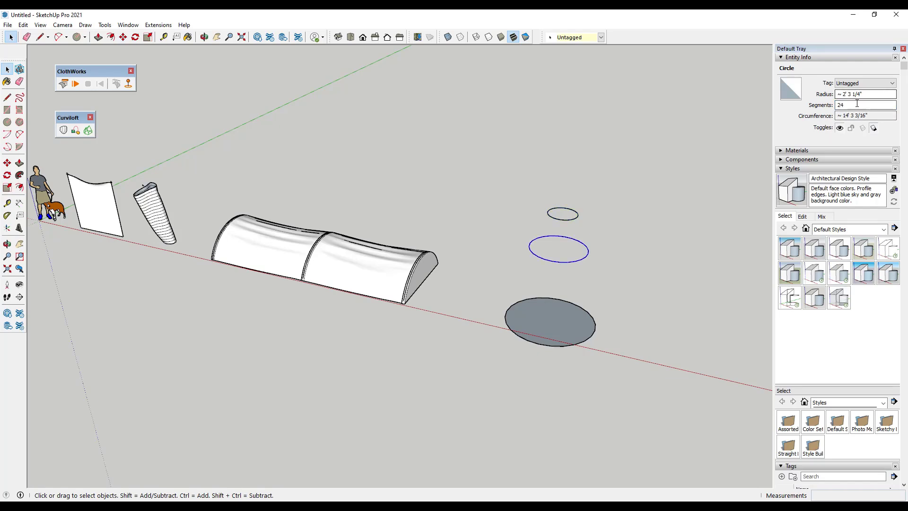
{"action": "left_click", "coordinate": [549, 323]}
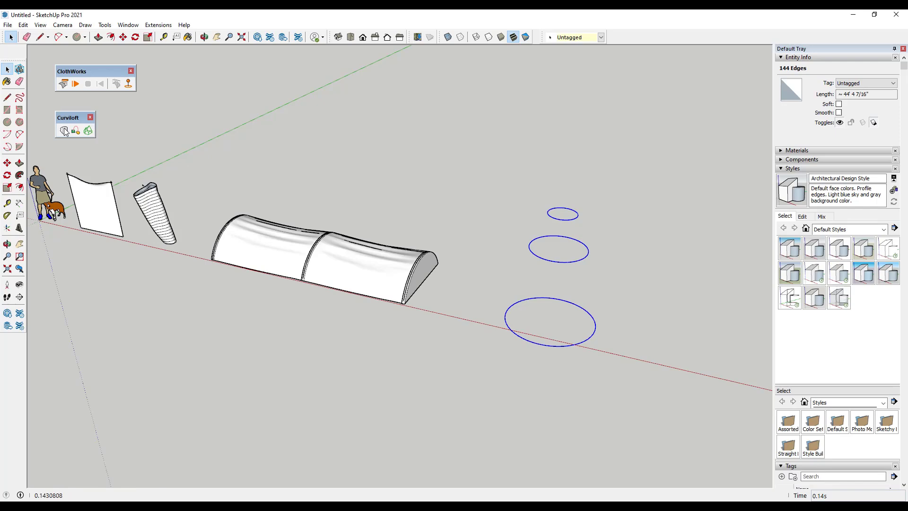
Loft a tapering Curviloft surface through the three rings and cap it with a solid top disc.
{"action": "left_click", "coordinate": [63, 130]}
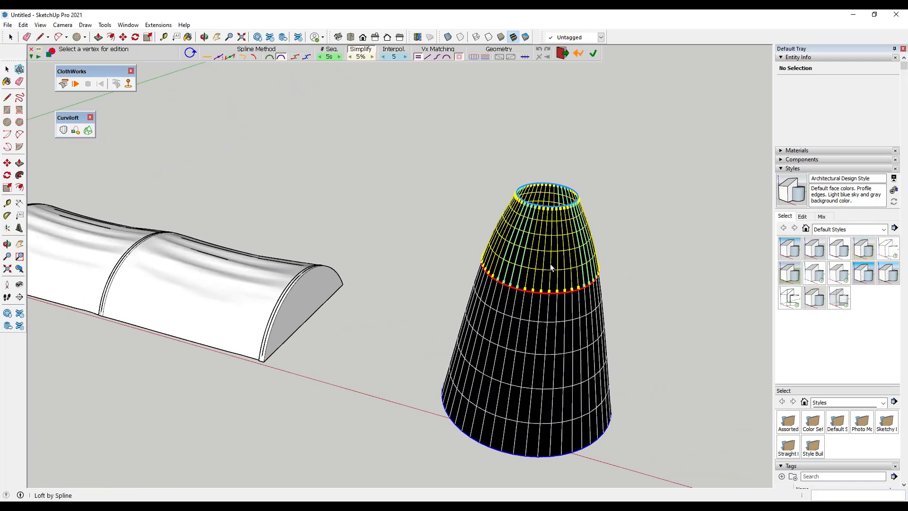
{"action": "left_click", "coordinate": [593, 53]}
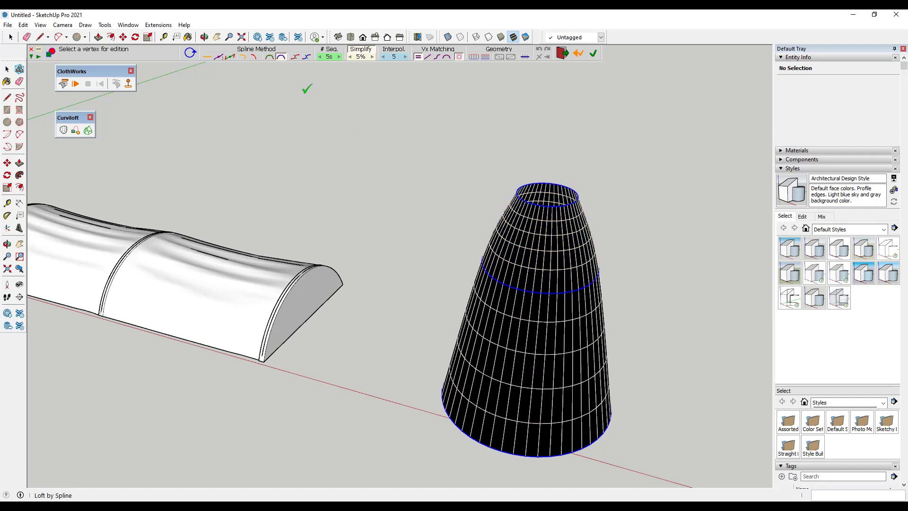
{"action": "left_click", "coordinate": [339, 57]}
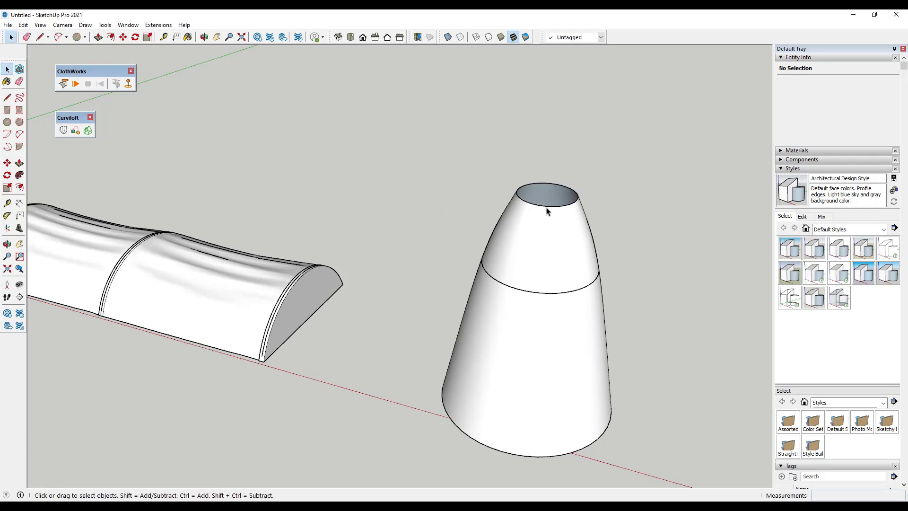
{"action": "mouse_move", "coordinate": [556, 296]}
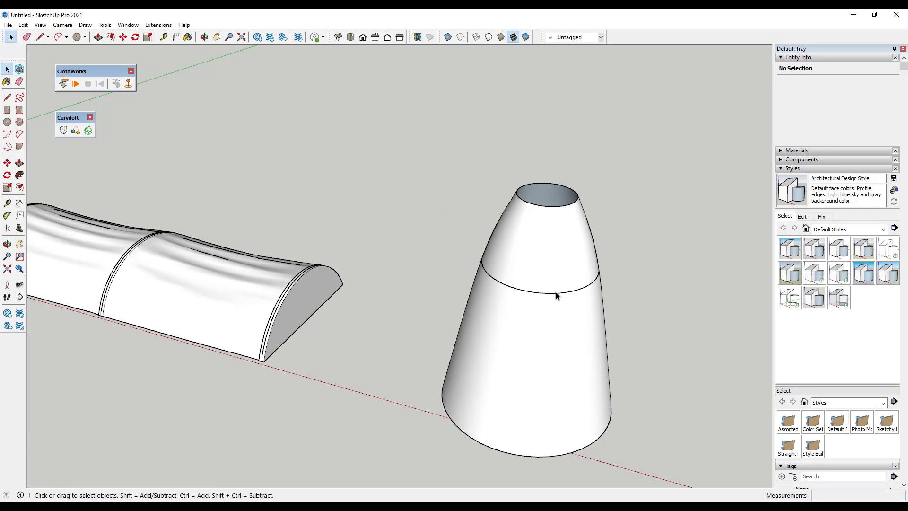
{"action": "left_click", "coordinate": [545, 194]}
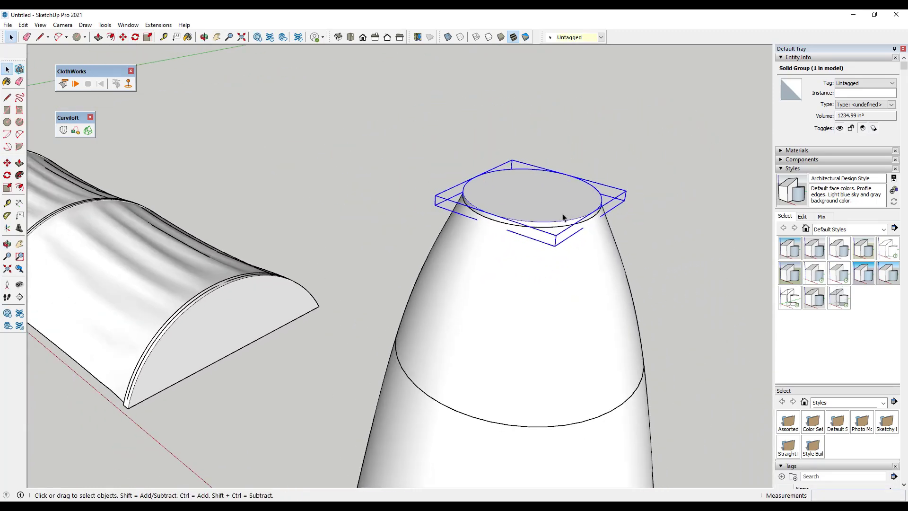
Make the top disc a ClothWorks pin and hide the lofted cone group.
{"action": "right_click", "coordinate": [562, 218]}
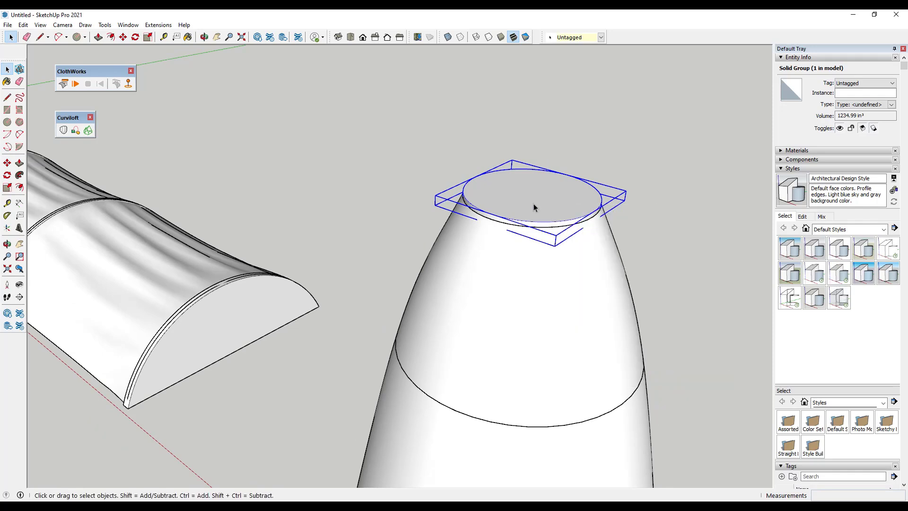
{"action": "left_click", "coordinate": [76, 85]}
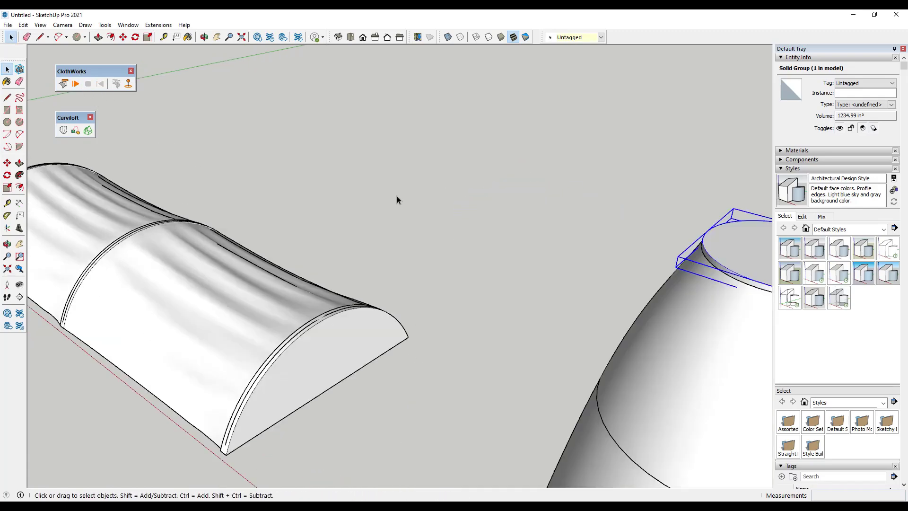
{"action": "right_click", "coordinate": [492, 289]}
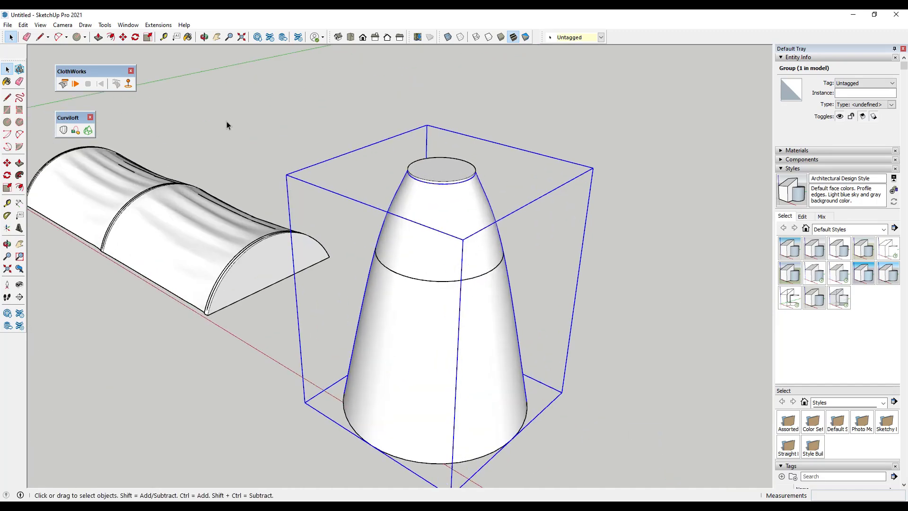
{"action": "left_click", "coordinate": [76, 83]}
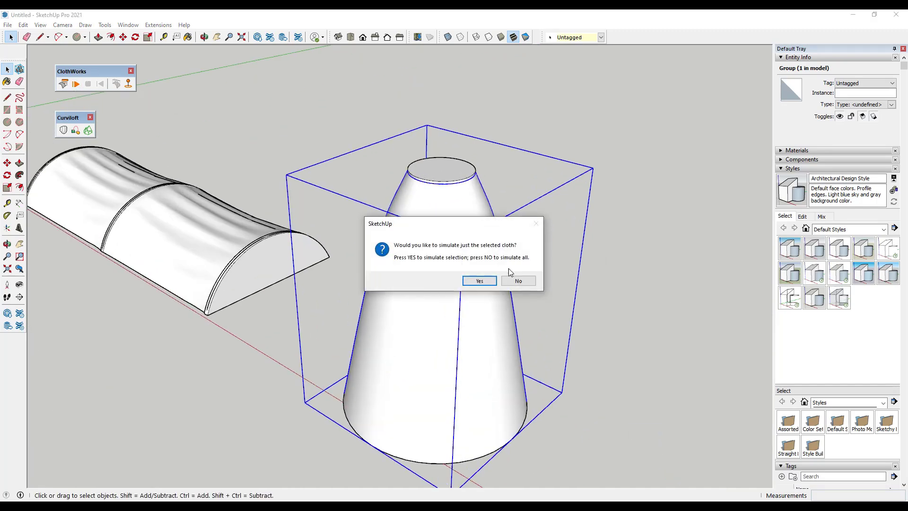
{"action": "left_click", "coordinate": [479, 281]}
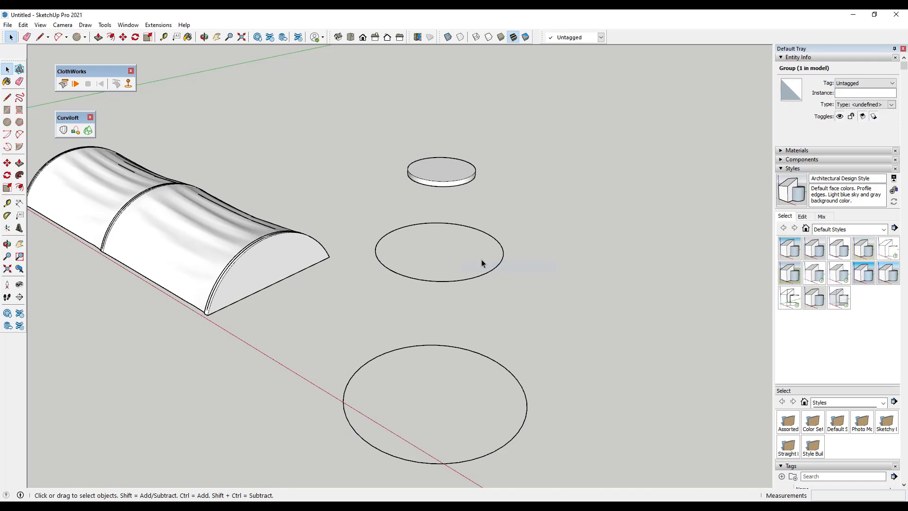
Thicken the middle ring into a disc pin and unhide all to show the cone again.
{"action": "left_click", "coordinate": [439, 249]}
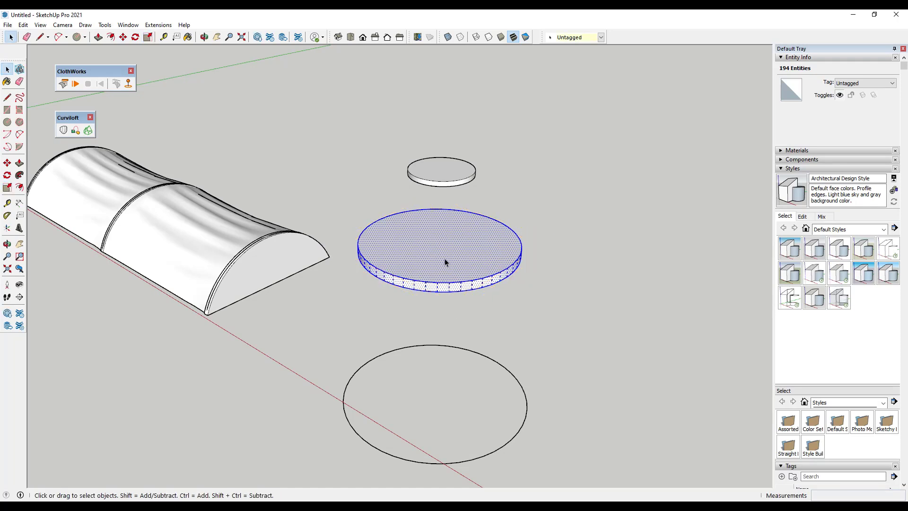
{"action": "right_click", "coordinate": [443, 264]}
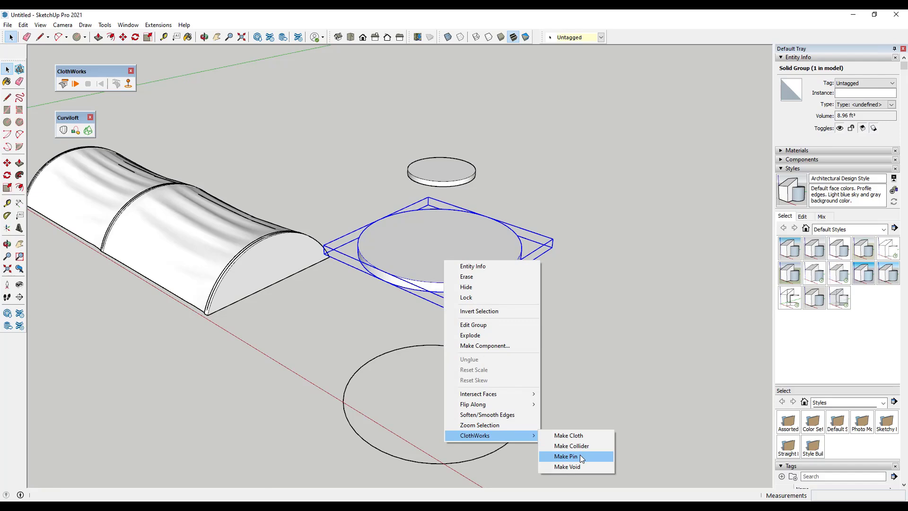
{"action": "left_click", "coordinate": [565, 456]}
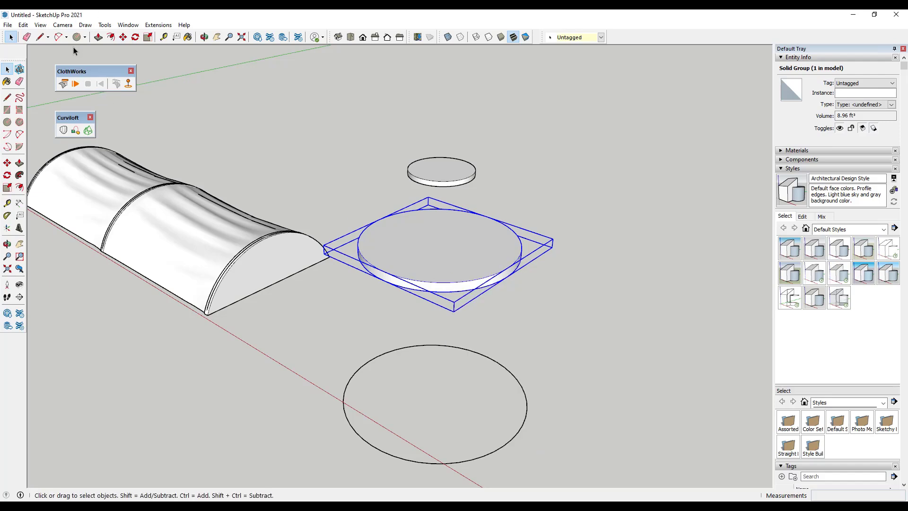
{"action": "left_click", "coordinate": [23, 24]}
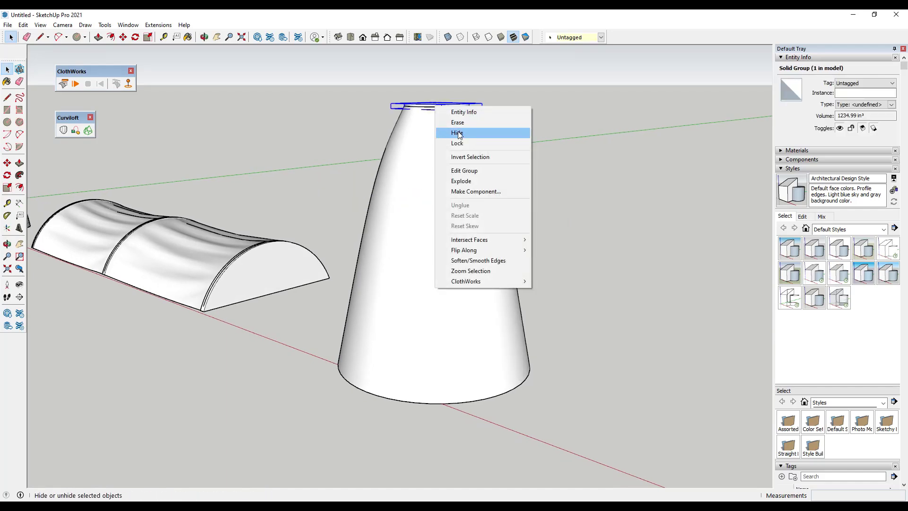
Hide the top disc and play the ClothWorks simulation so the cone drapes as cloth.
{"action": "left_click", "coordinate": [457, 133]}
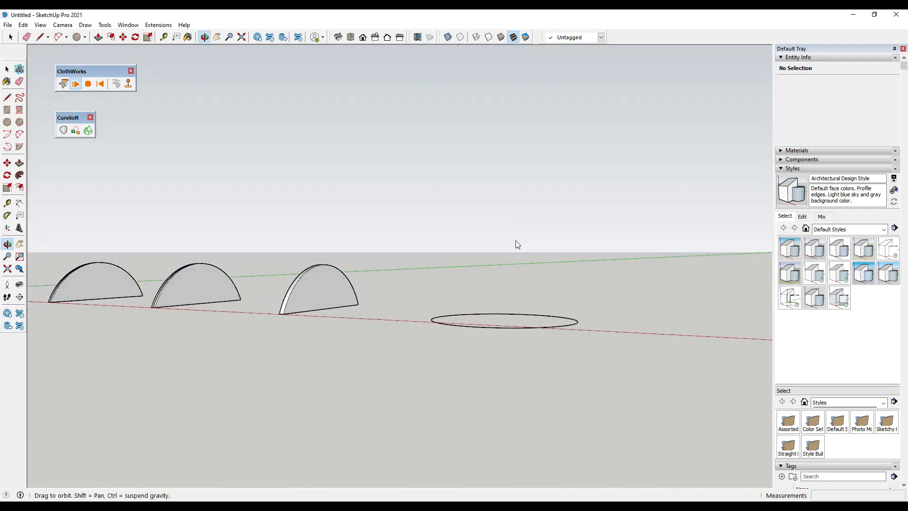
{"action": "left_click", "coordinate": [76, 84]}
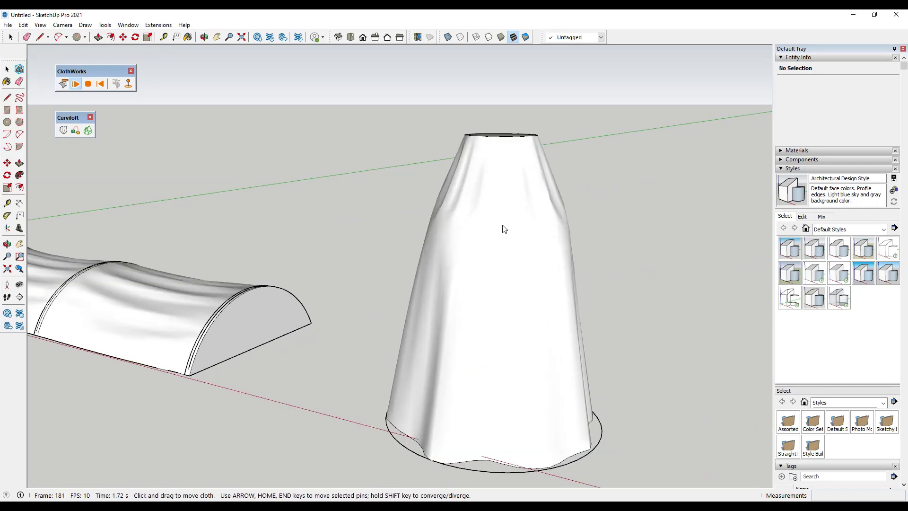